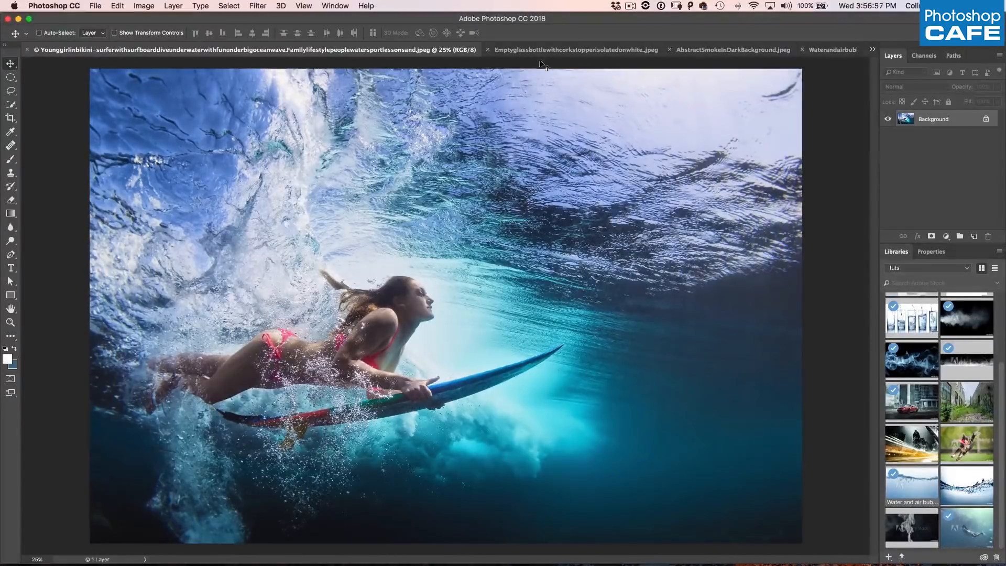
Switch between the underwater surfer and glass bottle documents, ending on the bottle photo
{"action": "left_click", "coordinate": [571, 50]}
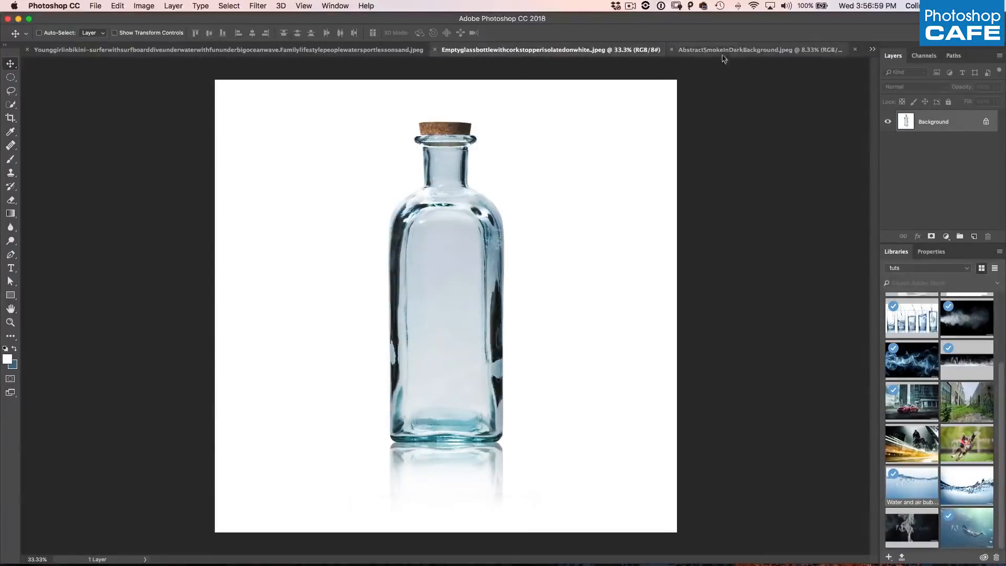
{"action": "left_click", "coordinate": [757, 49]}
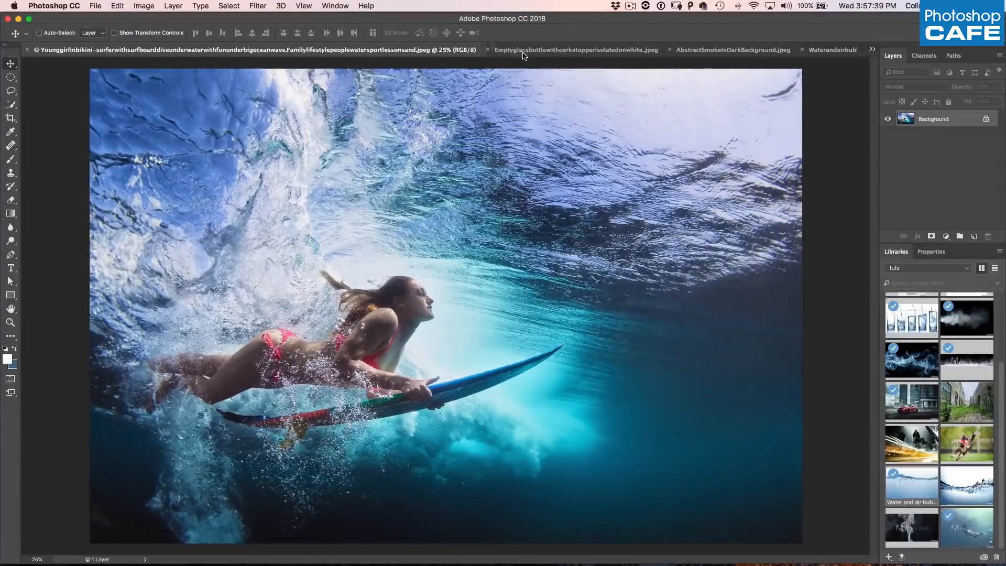
{"action": "left_click", "coordinate": [524, 49]}
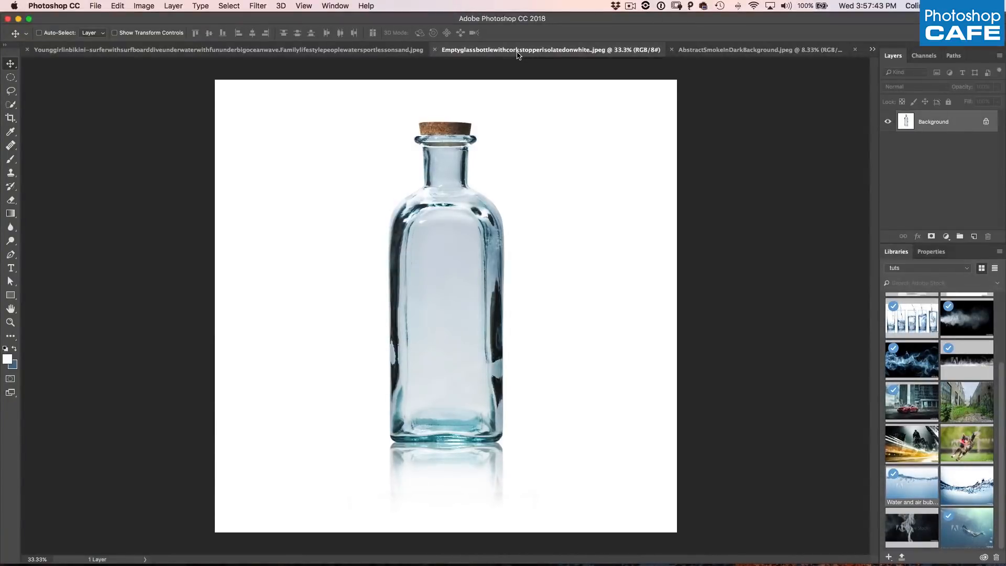
{"action": "mouse_move", "coordinate": [43, 71]}
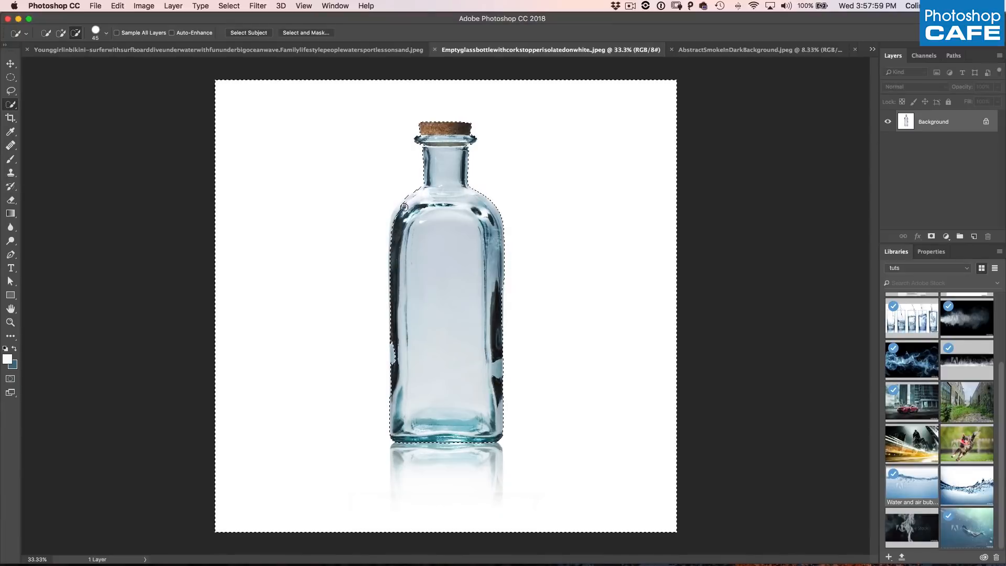
Quick-select the glass bottle body and cork, leaving its reflection unselected
{"action": "left_click_drag", "start_coordinate": [404, 208], "coordinate": [388, 320]}
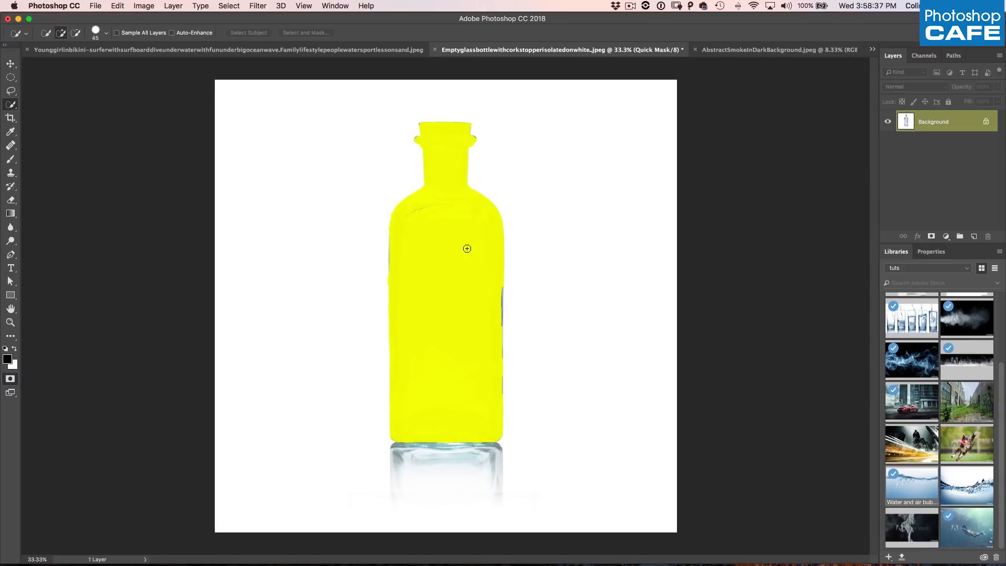
{"action": "mouse_move", "coordinate": [469, 266]}
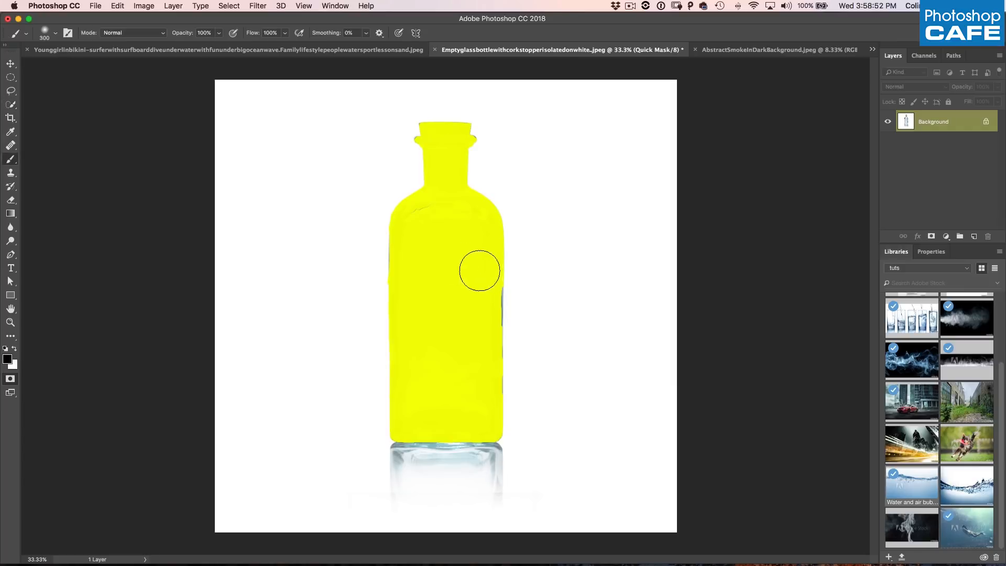
Paint the quick mask to fill a gap along the bottle's left edge
{"action": "left_click", "coordinate": [54, 33]}
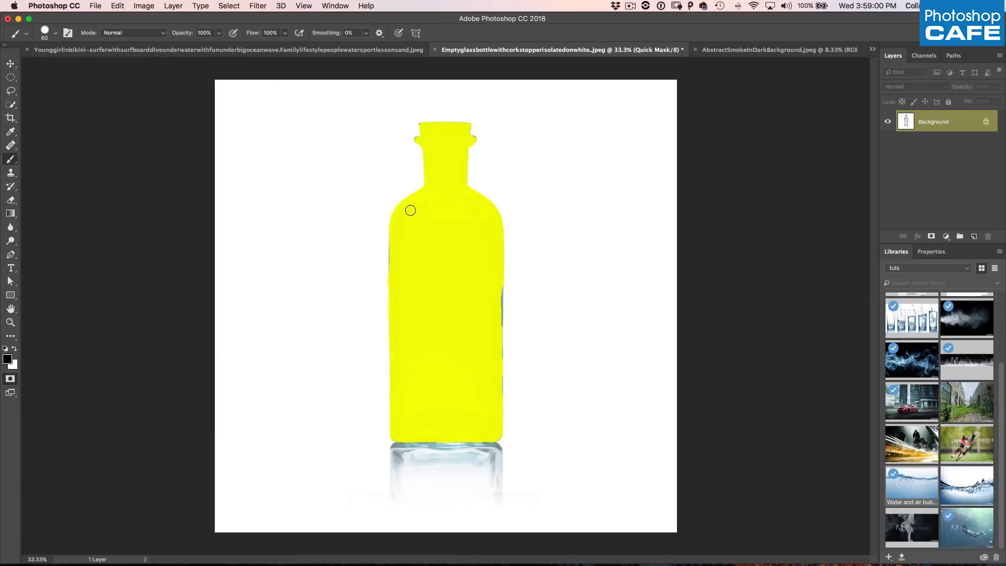
{"action": "mouse_move", "coordinate": [407, 217]}
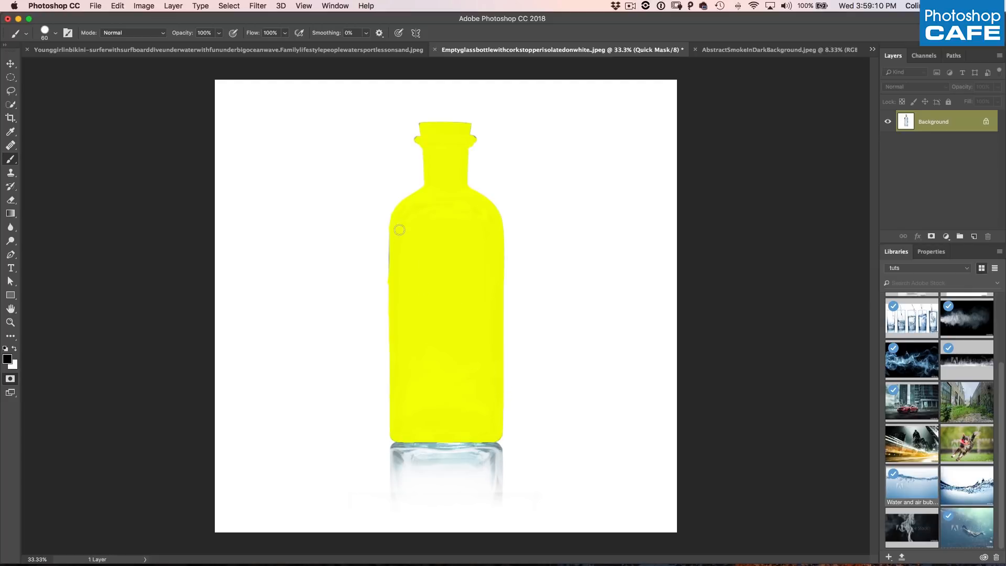
{"action": "mouse_move", "coordinate": [396, 224]}
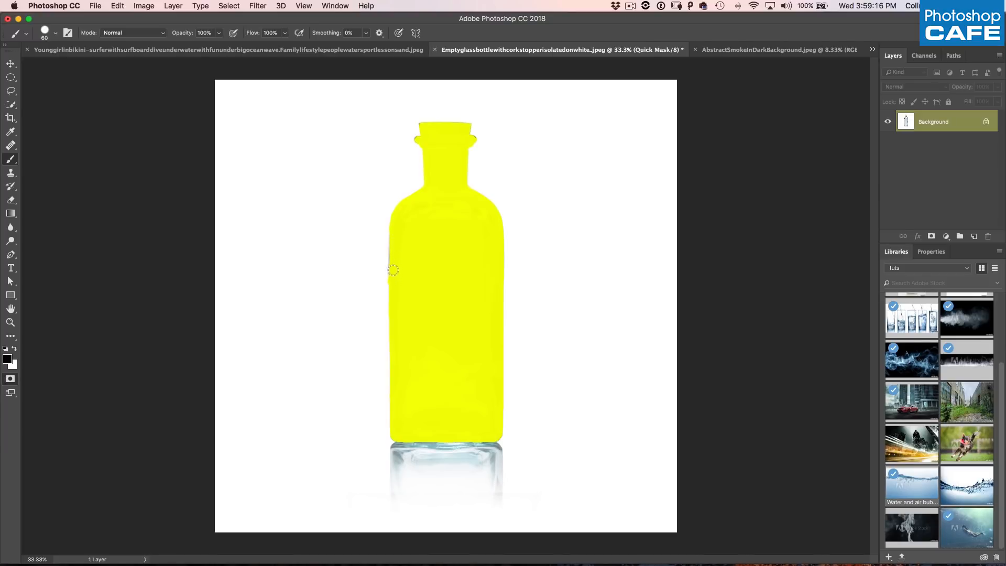
{"action": "mouse_move", "coordinate": [392, 276]}
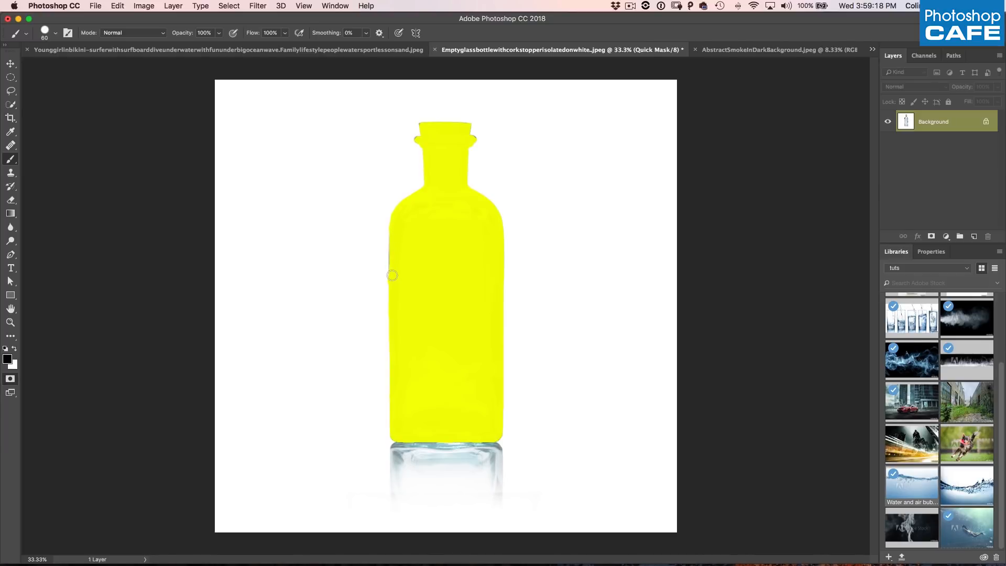
{"action": "mouse_move", "coordinate": [390, 270]}
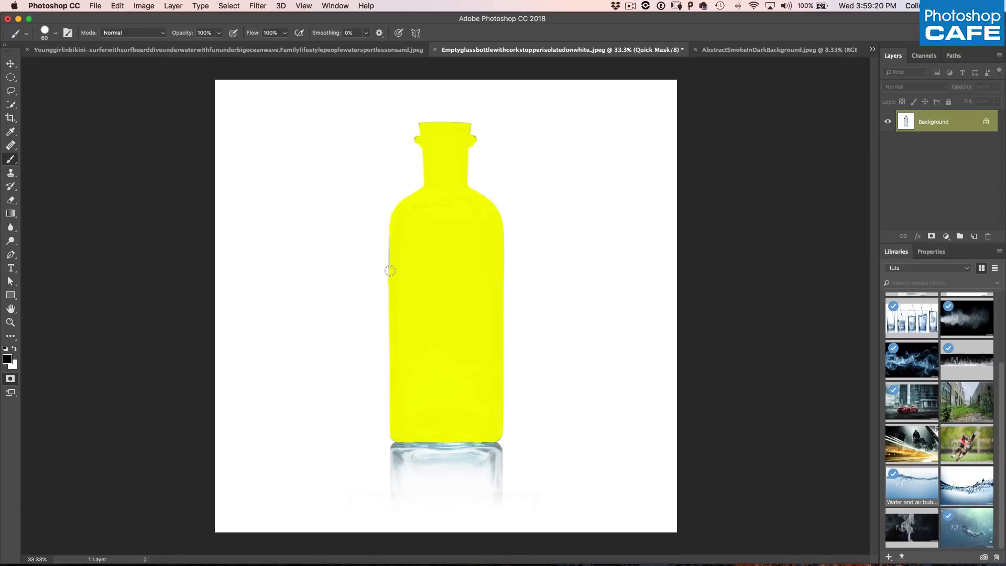
{"action": "mouse_move", "coordinate": [390, 242]}
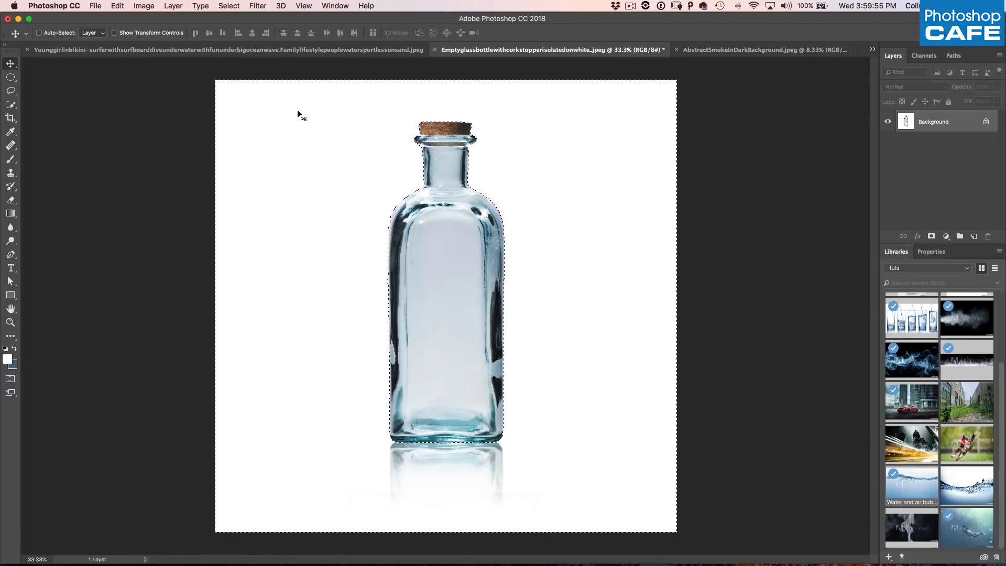
Refine the bottle selection edges with Smooth 7 and Feather 0.2 px, then apply
{"action": "left_click", "coordinate": [228, 5]}
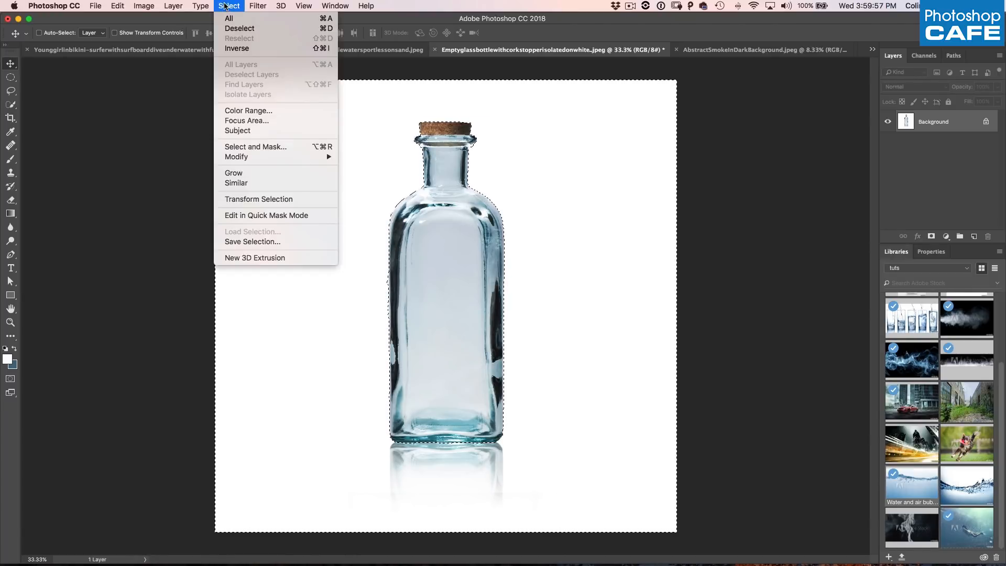
{"action": "mouse_move", "coordinate": [237, 48]}
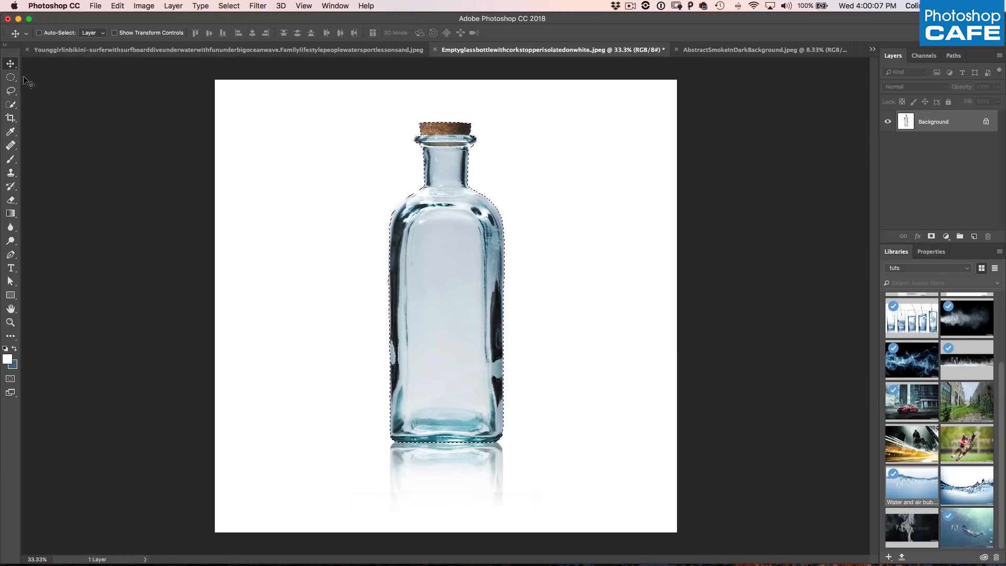
{"action": "left_click", "coordinate": [7, 77]}
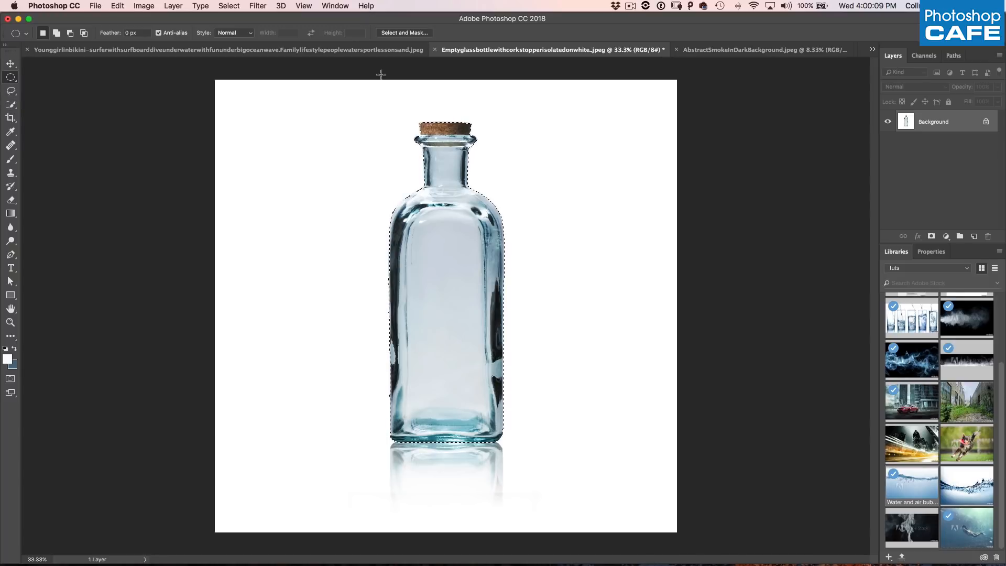
{"action": "left_click", "coordinate": [404, 32]}
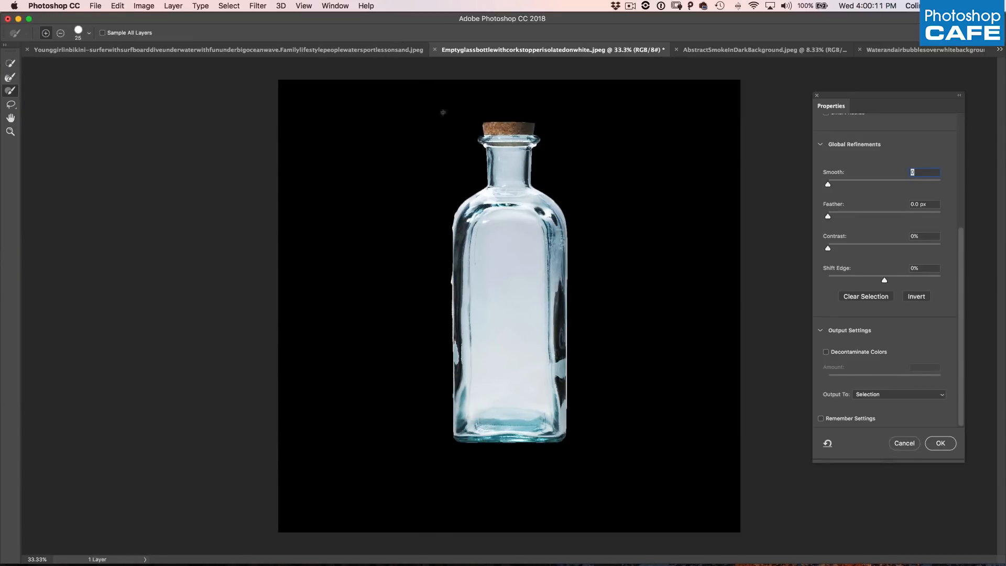
{"action": "mouse_move", "coordinate": [834, 272]}
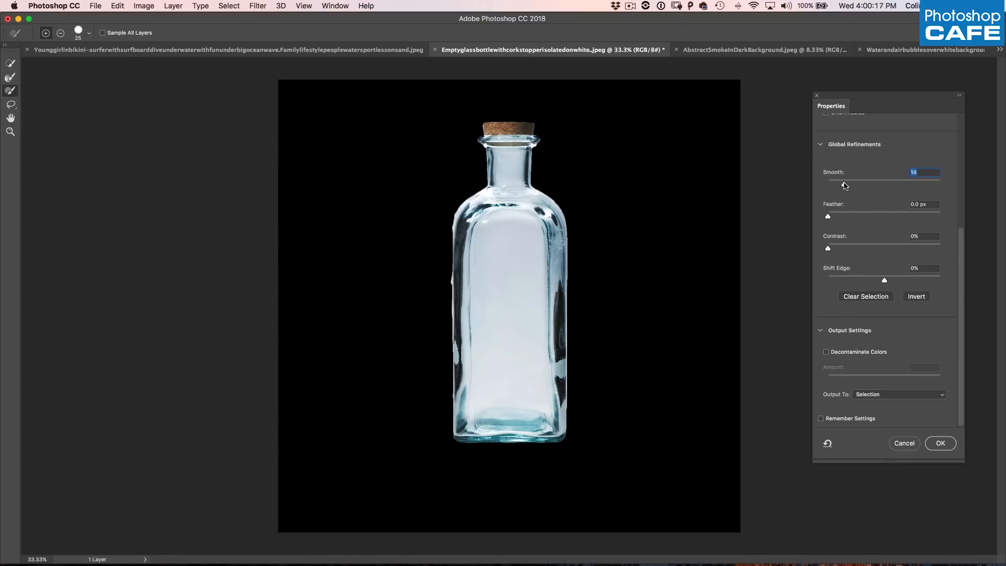
{"action": "left_click_drag", "start_coordinate": [844, 185], "coordinate": [850, 185]}
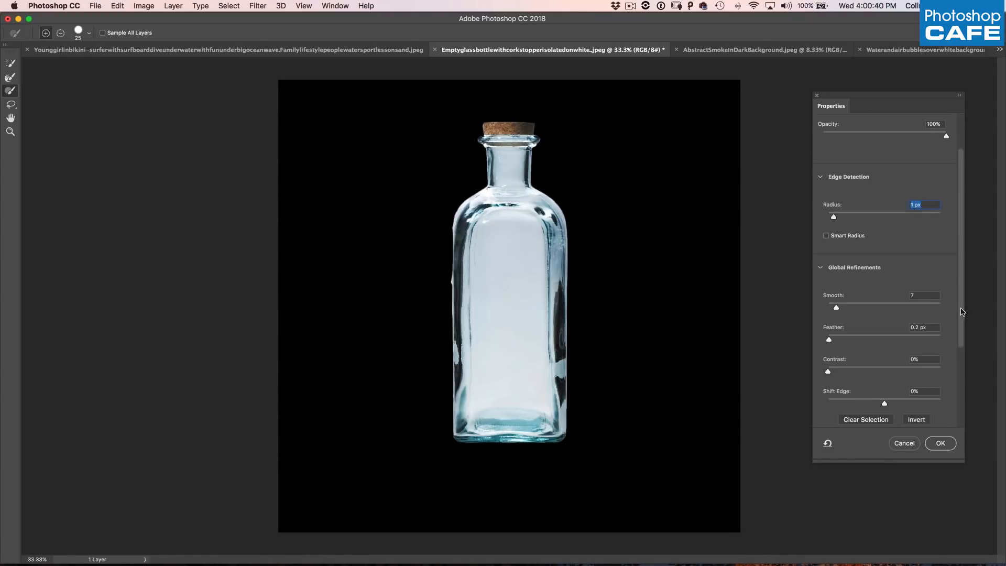
{"action": "left_click", "coordinate": [897, 394]}
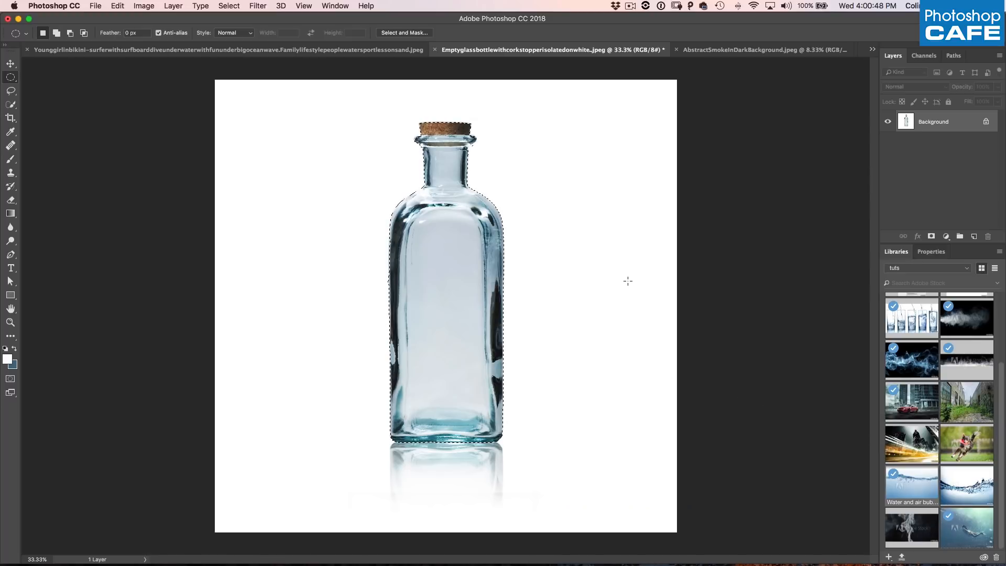
{"action": "mouse_move", "coordinate": [471, 216]}
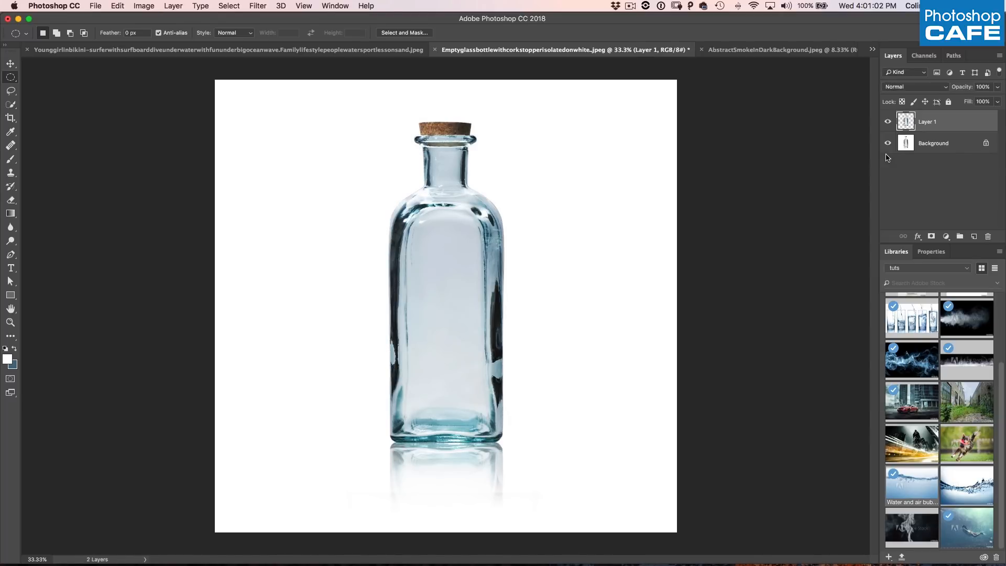
Toggle the background photo's visibility and make Background the working layer
{"action": "left_click", "coordinate": [888, 143]}
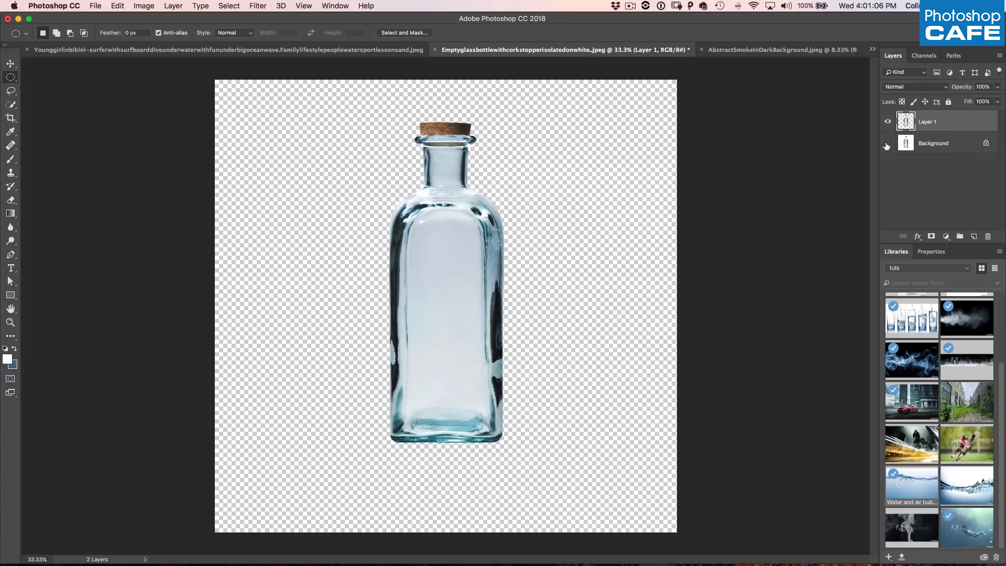
{"action": "left_click", "coordinate": [888, 143]}
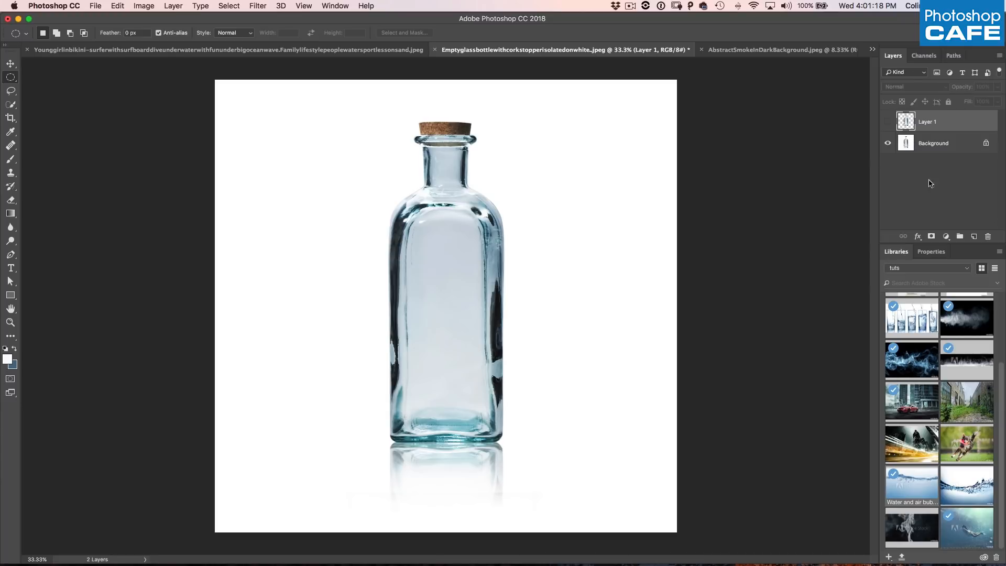
{"action": "left_click", "coordinate": [933, 142]}
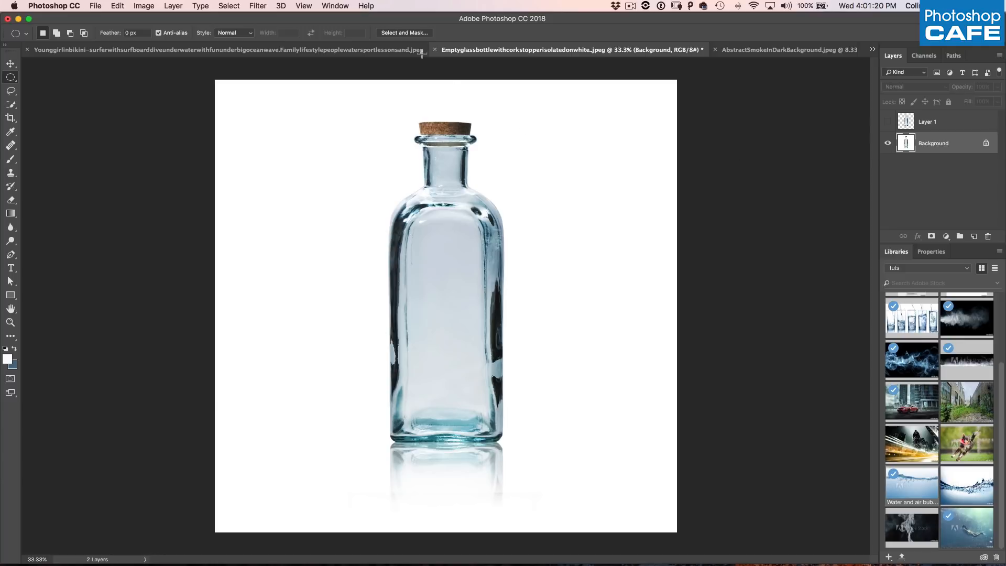
Start a Color Range selection with sampled colours from the bottle and white background
{"action": "left_click", "coordinate": [229, 5]}
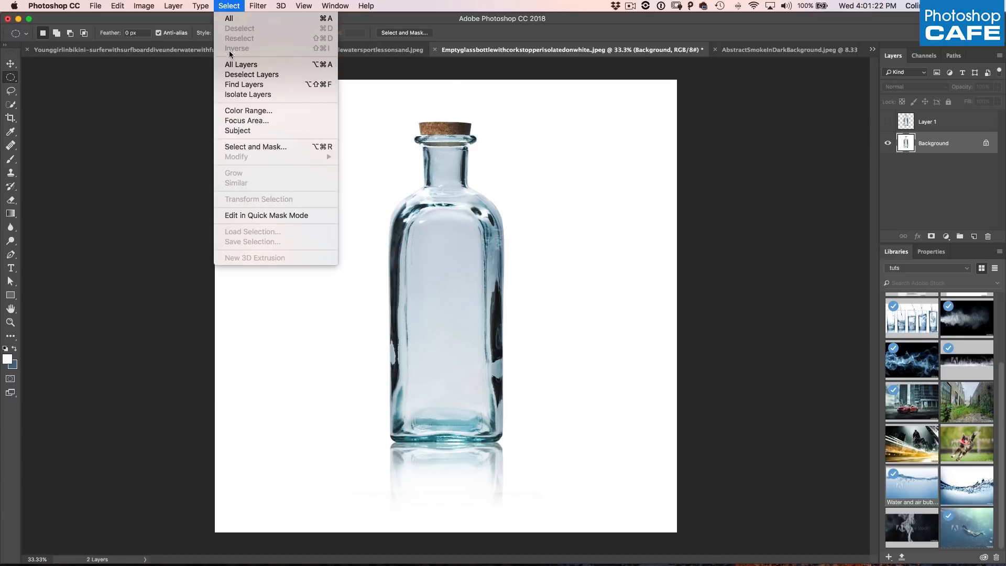
{"action": "left_click", "coordinate": [249, 111]}
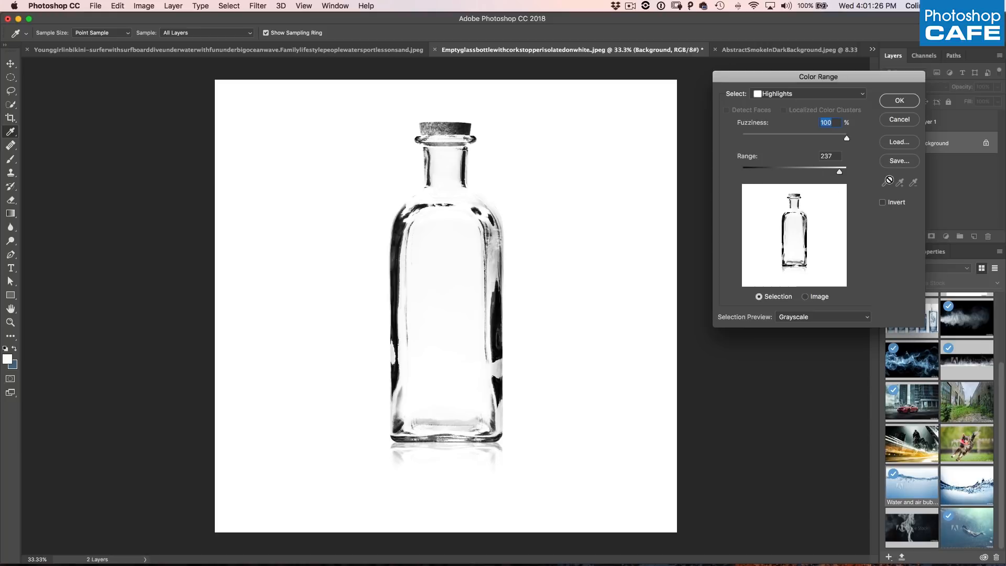
{"action": "left_click", "coordinate": [808, 94]}
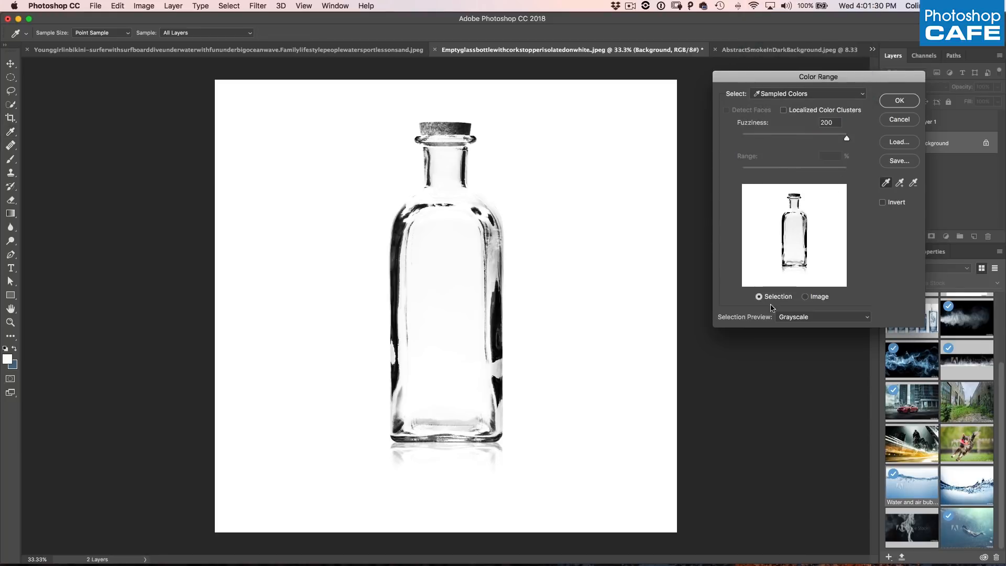
{"action": "left_click", "coordinate": [823, 317]}
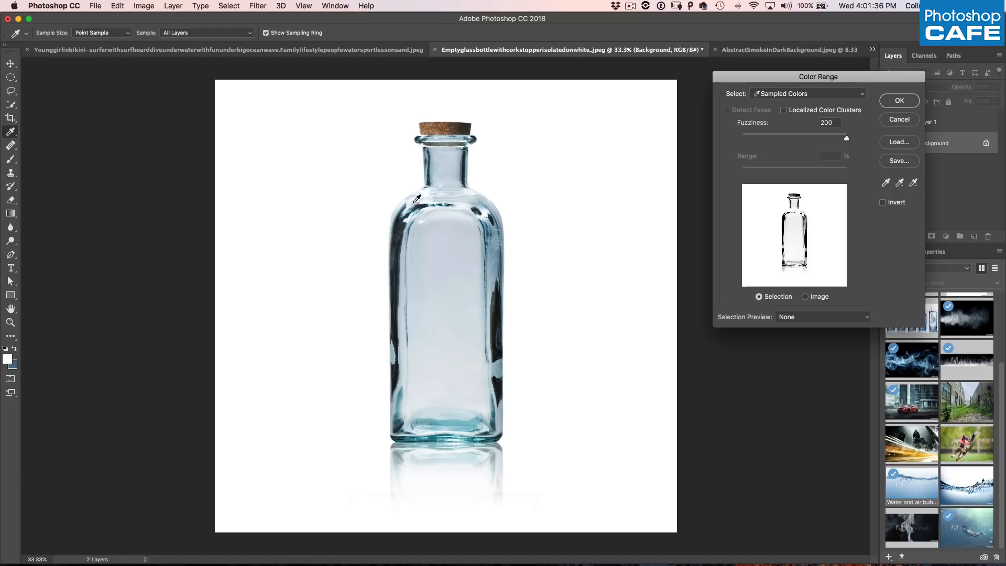
{"action": "mouse_move", "coordinate": [421, 195]}
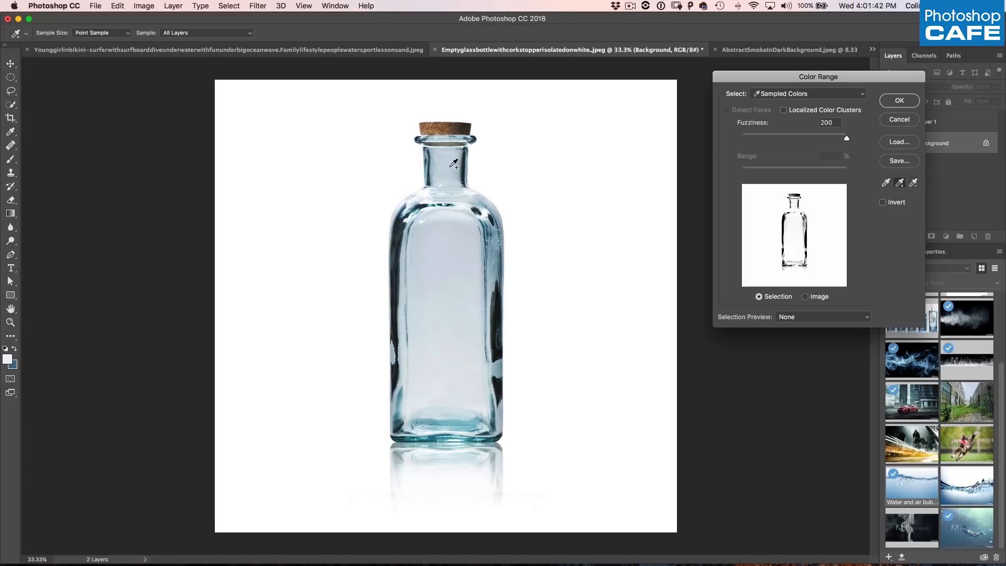
{"action": "left_click", "coordinate": [453, 167]}
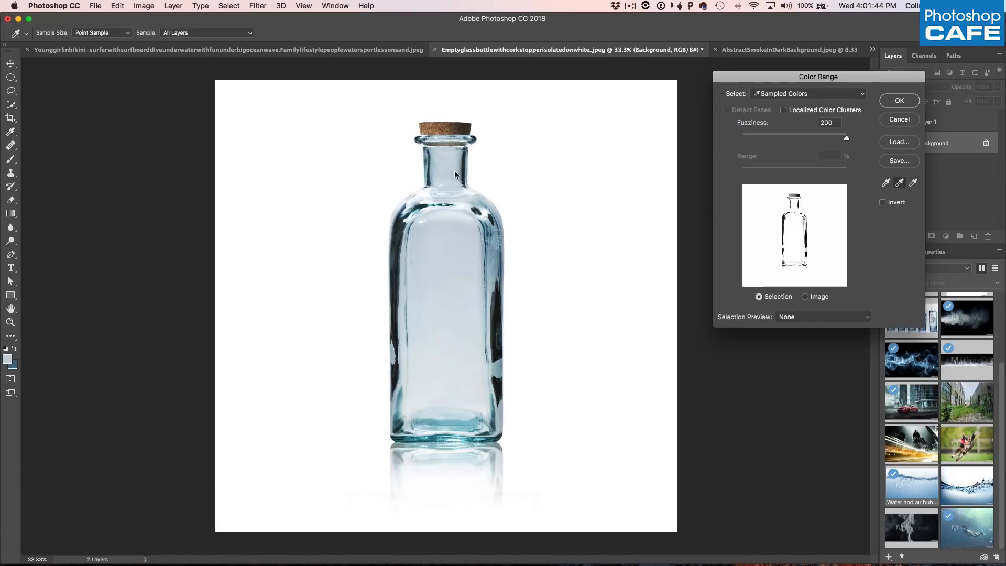
{"action": "left_click", "coordinate": [472, 174]}
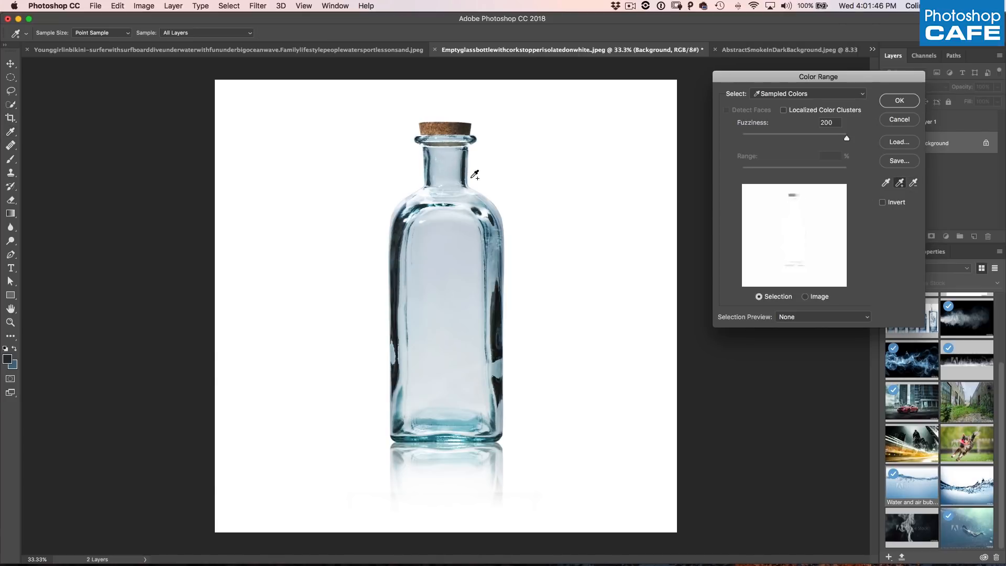
{"action": "mouse_move", "coordinate": [694, 260]}
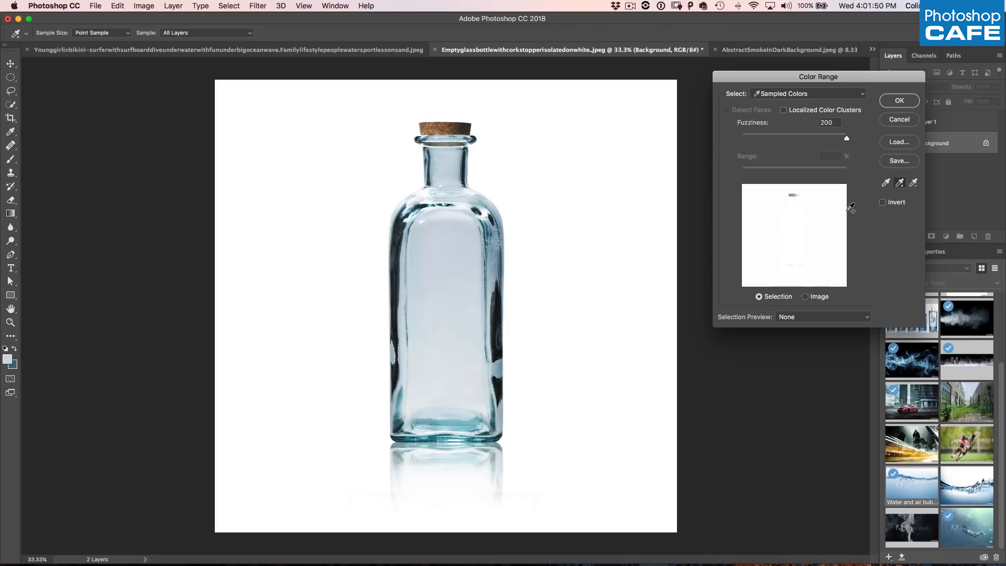
Experiment with fuzziness values between 0 and 200 and resample near the cork
{"action": "left_click_drag", "start_coordinate": [847, 137], "coordinate": [794, 138]}
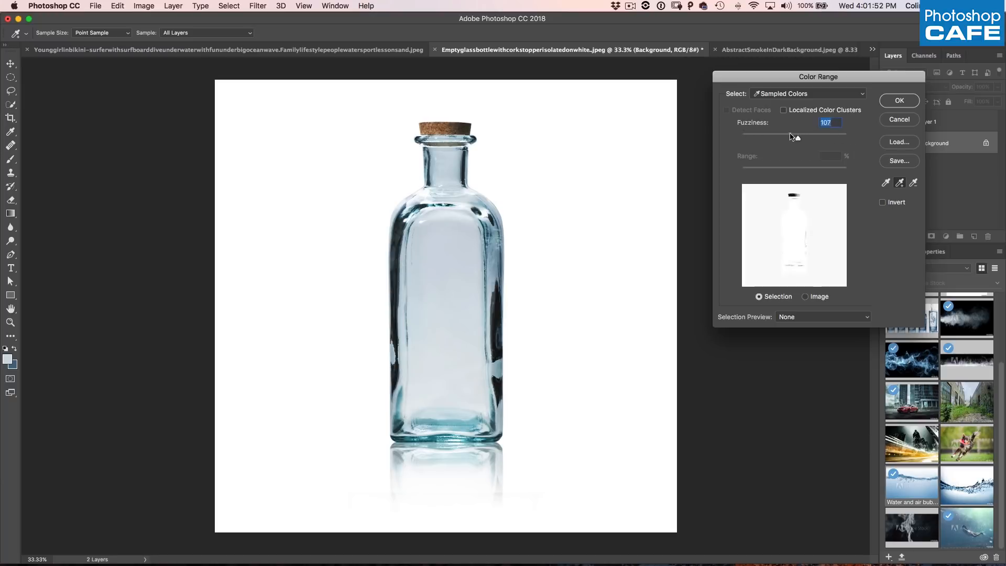
{"action": "left_click_drag", "start_coordinate": [795, 133], "coordinate": [750, 133]}
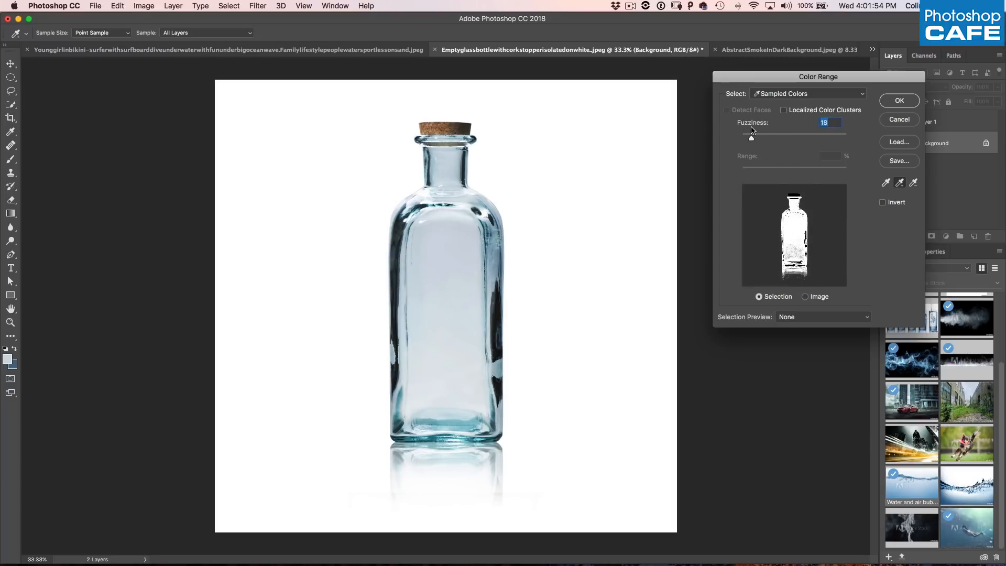
{"action": "left_click_drag", "start_coordinate": [751, 134], "coordinate": [755, 140]}
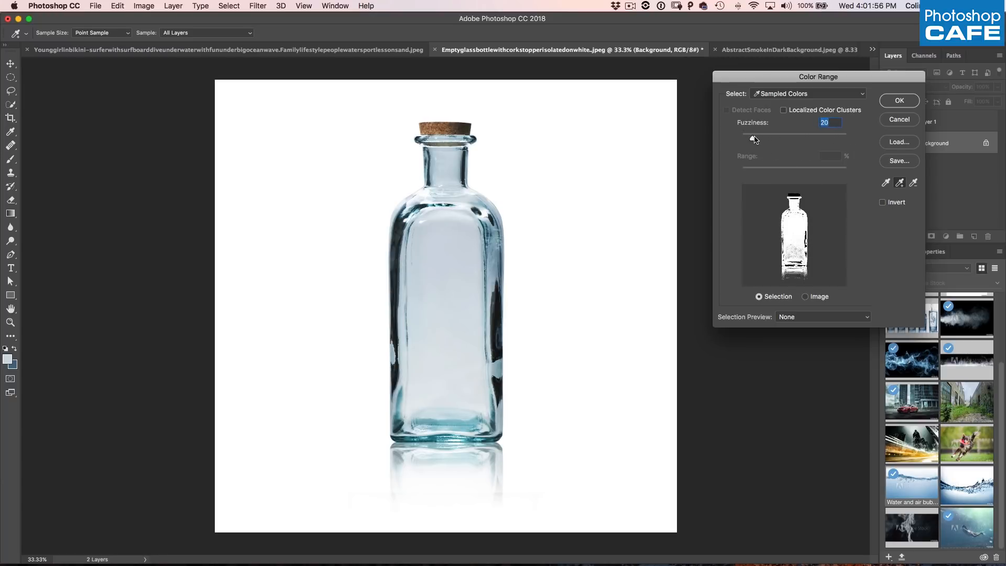
{"action": "left_click_drag", "start_coordinate": [751, 137], "coordinate": [848, 137]}
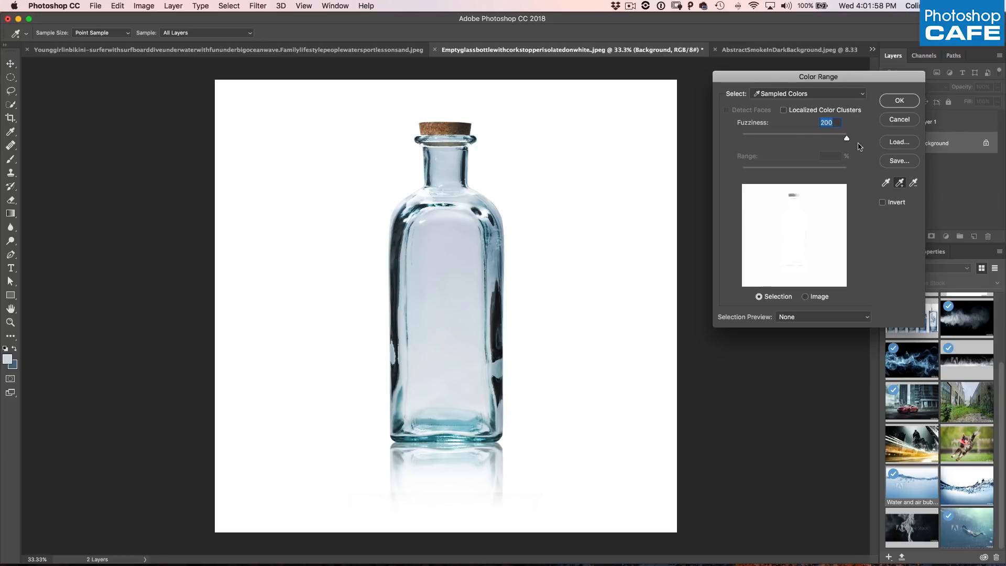
{"action": "left_click_drag", "start_coordinate": [846, 139], "coordinate": [741, 139]}
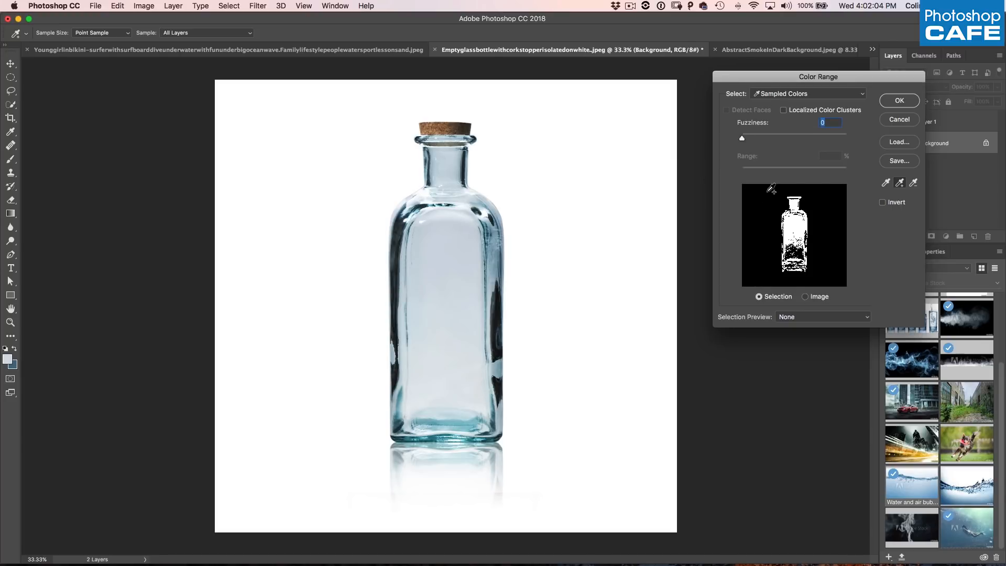
{"action": "left_click_drag", "start_coordinate": [742, 138], "coordinate": [753, 138]}
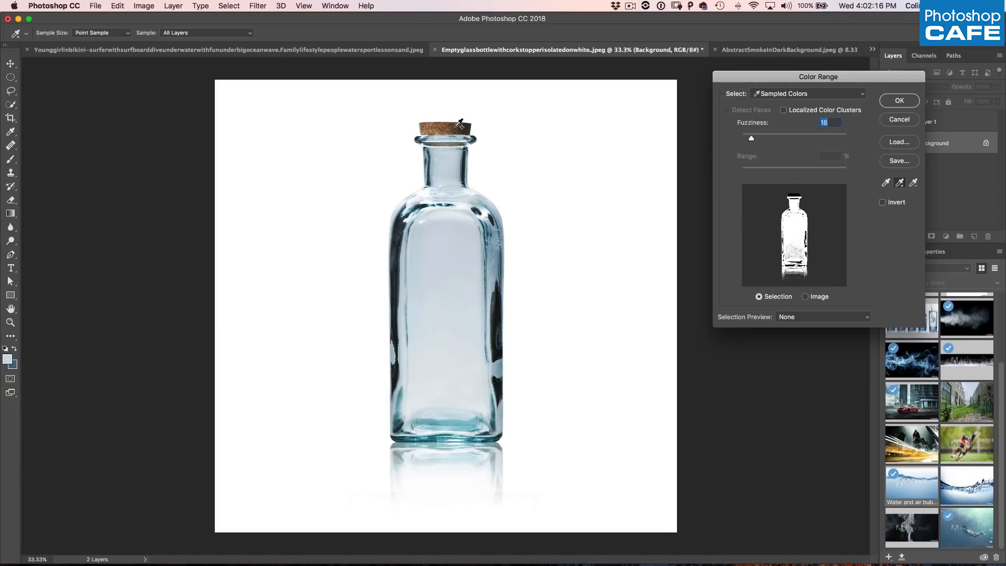
{"action": "left_click", "coordinate": [457, 124]}
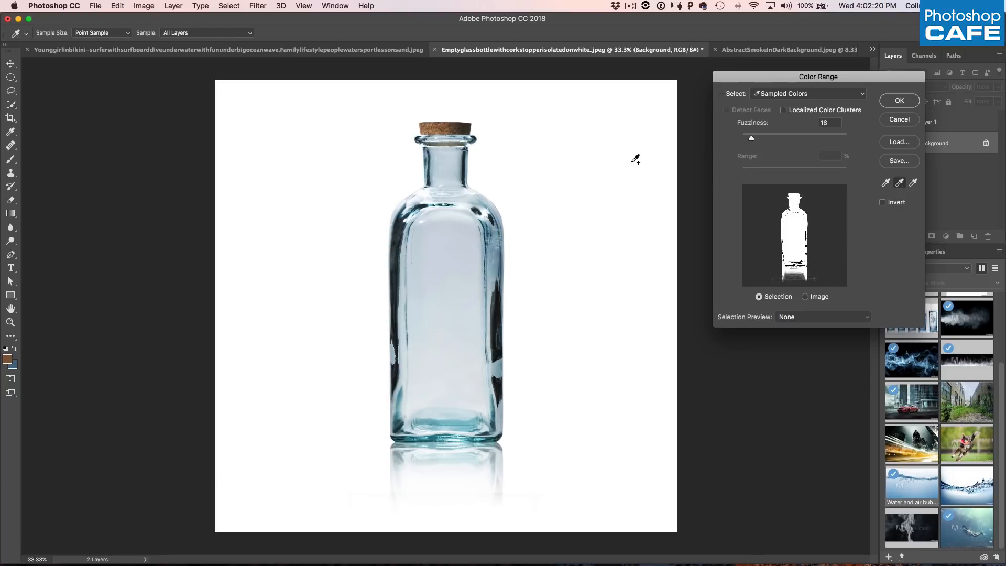
{"action": "mouse_move", "coordinate": [774, 203]}
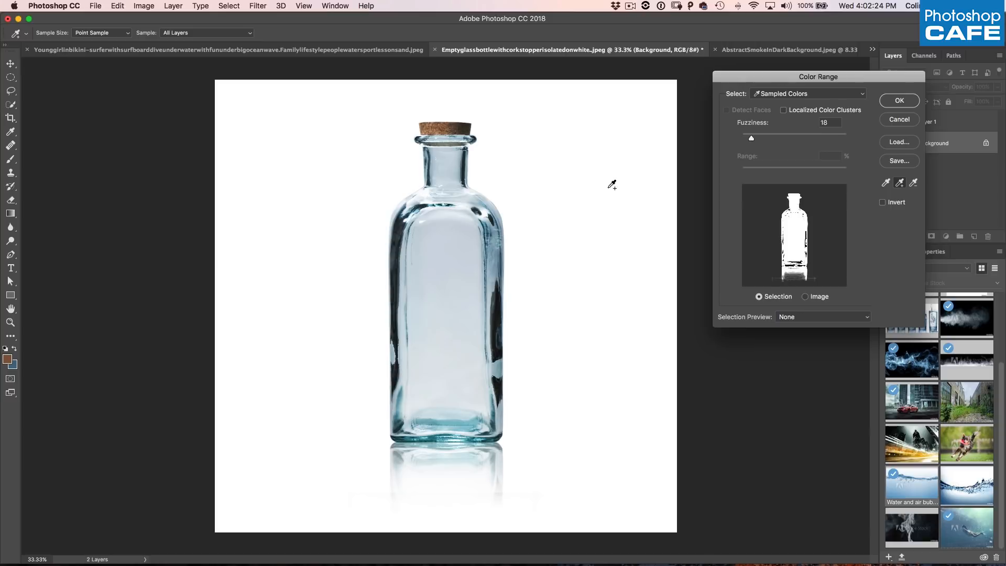
{"action": "mouse_move", "coordinate": [753, 137]}
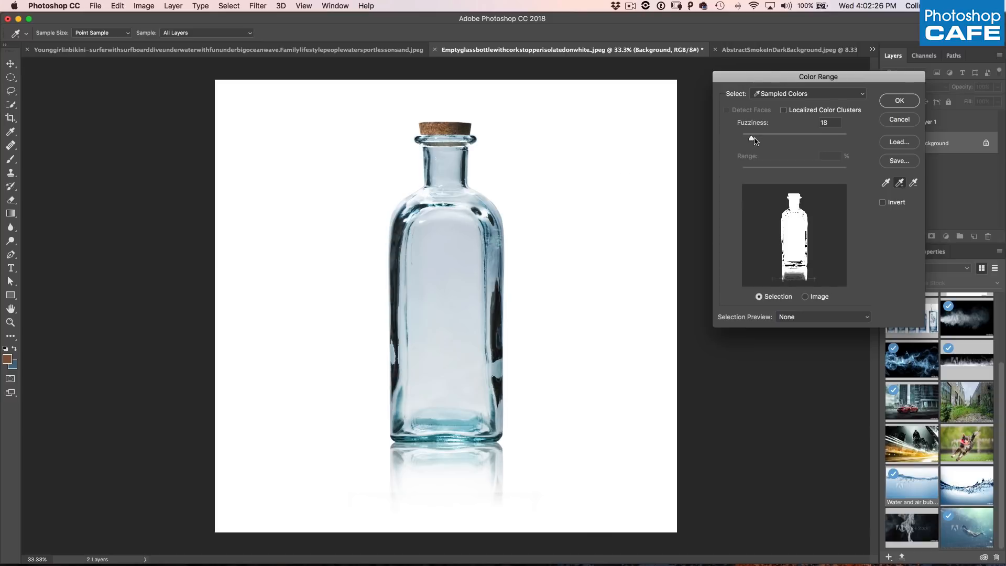
{"action": "left_click_drag", "start_coordinate": [752, 139], "coordinate": [749, 139]}
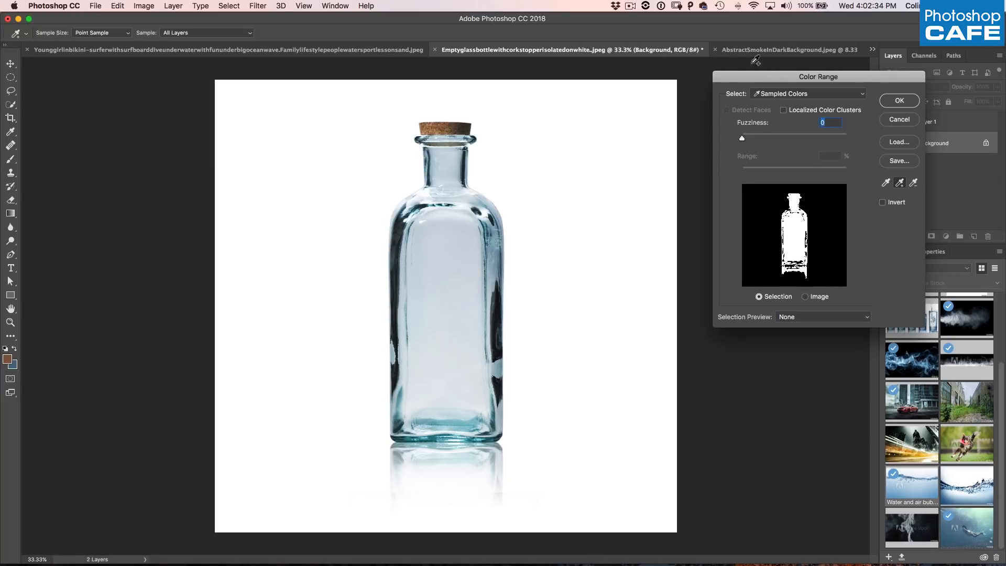
Select Highlights instead with Fuzziness 39 and Range 249, and apply the selection
{"action": "left_click", "coordinate": [807, 93]}
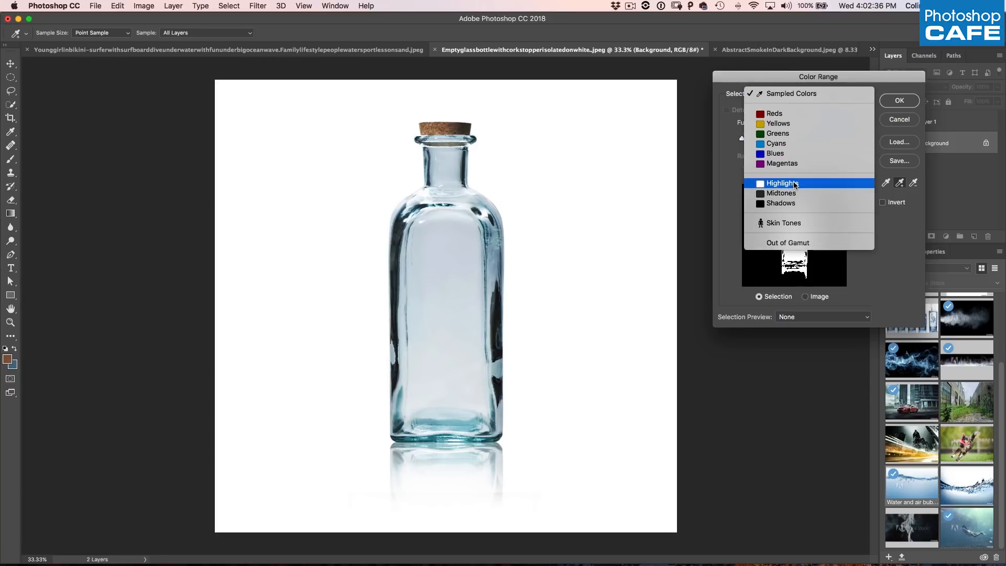
{"action": "left_click", "coordinate": [781, 183]}
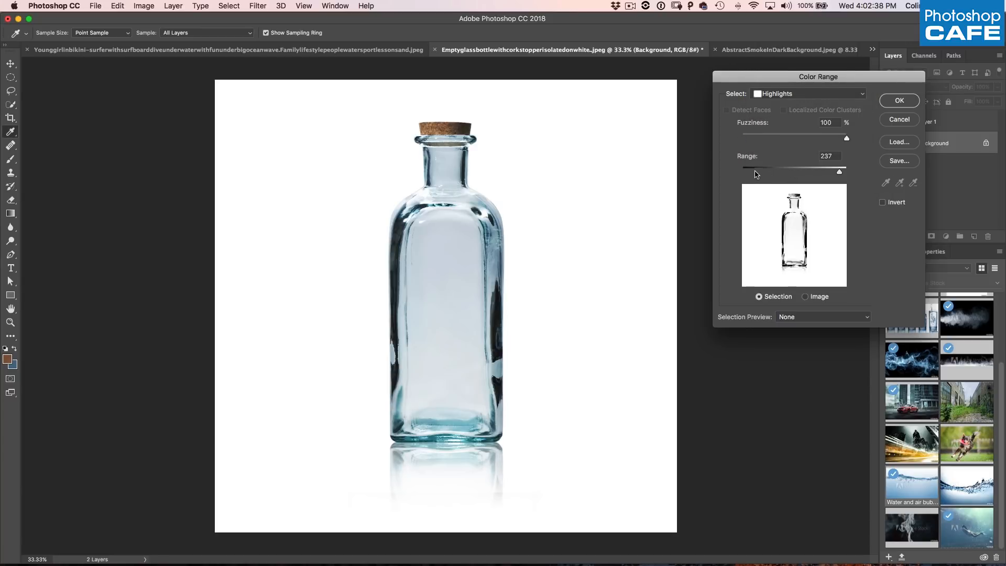
{"action": "left_click_drag", "start_coordinate": [847, 138], "coordinate": [741, 138]}
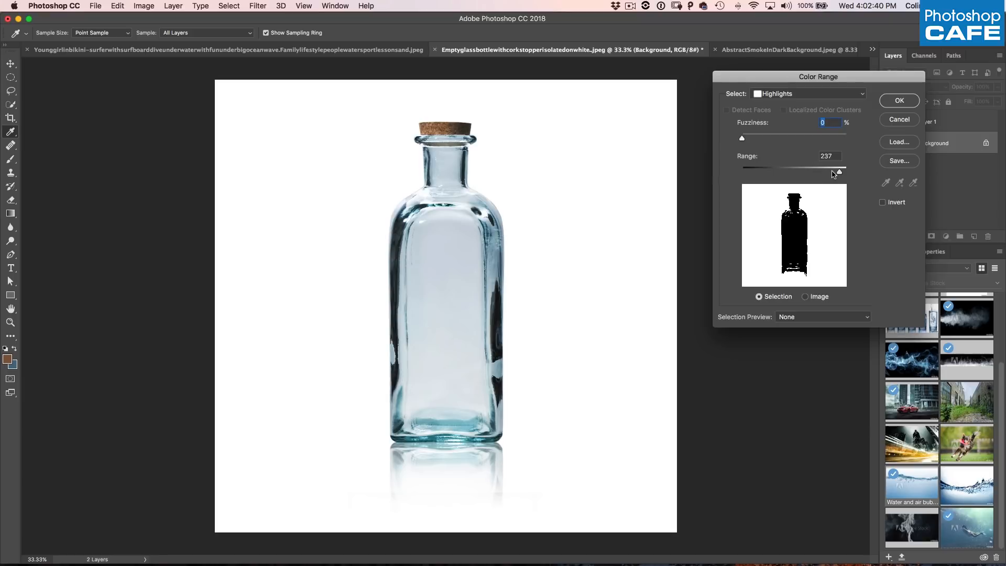
{"action": "left_click_drag", "start_coordinate": [838, 170], "coordinate": [744, 170]}
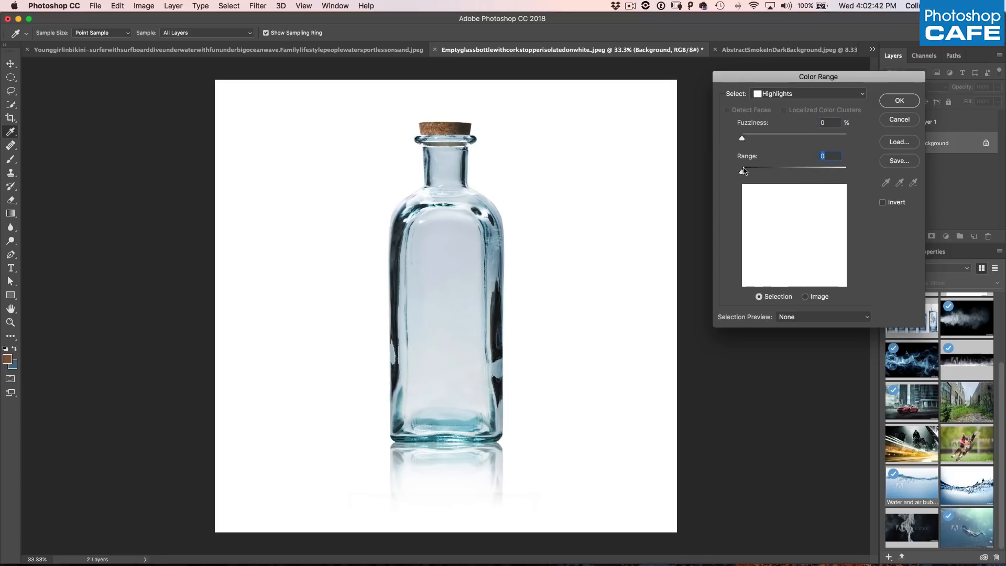
{"action": "left_click_drag", "start_coordinate": [742, 169], "coordinate": [778, 169]}
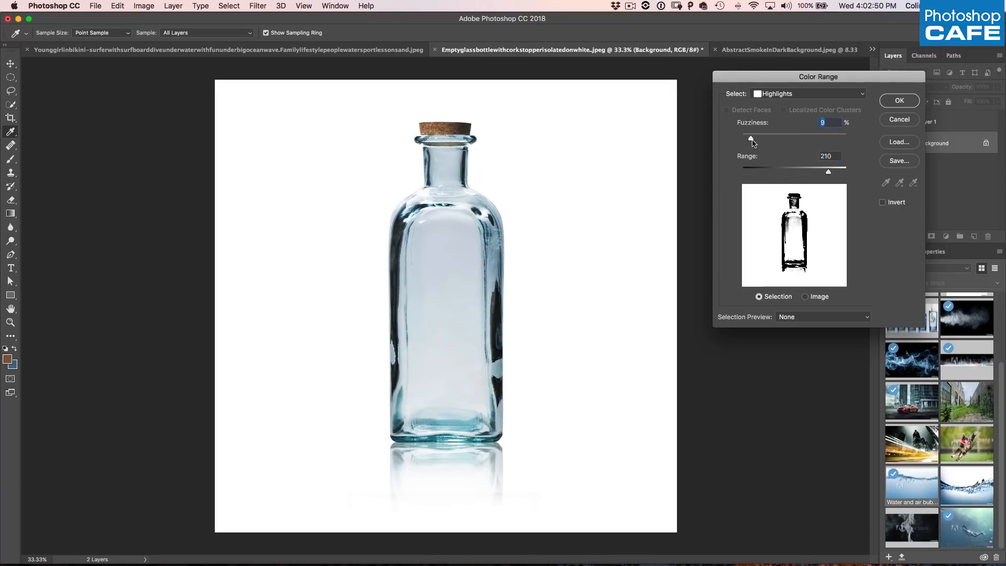
{"action": "left_click_drag", "start_coordinate": [828, 171], "coordinate": [841, 171]}
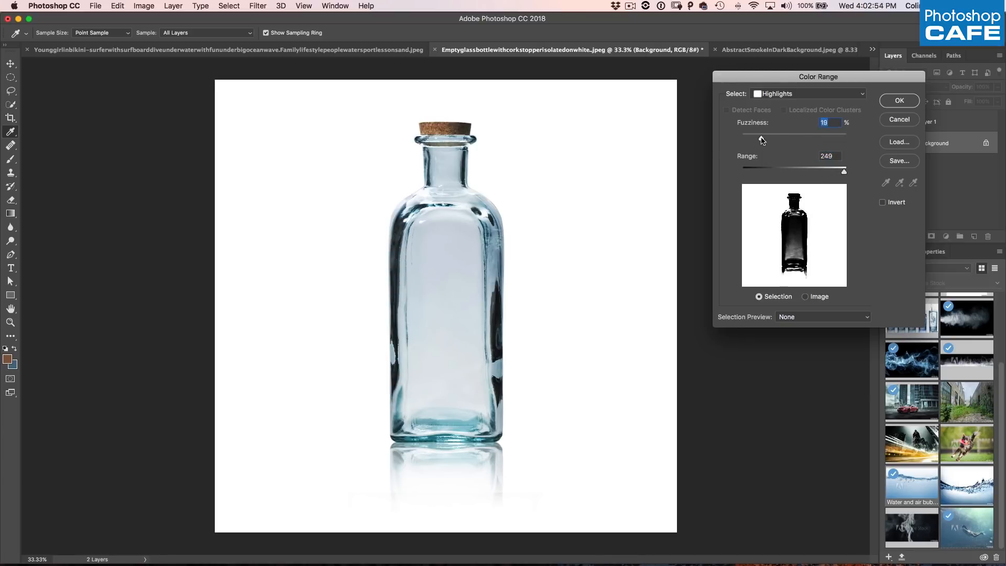
{"action": "left_click_drag", "start_coordinate": [761, 139], "coordinate": [782, 139]}
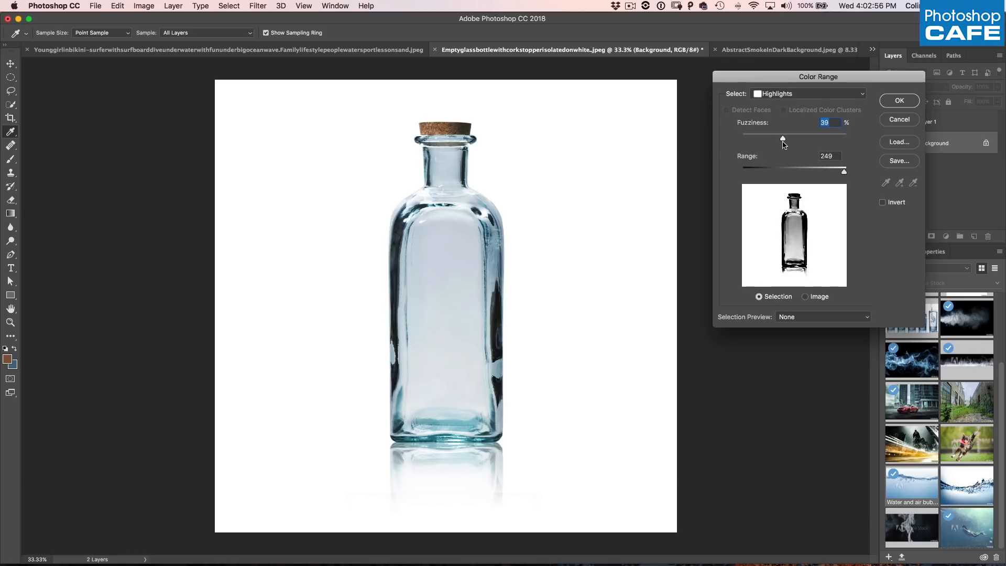
{"action": "mouse_move", "coordinate": [801, 219]}
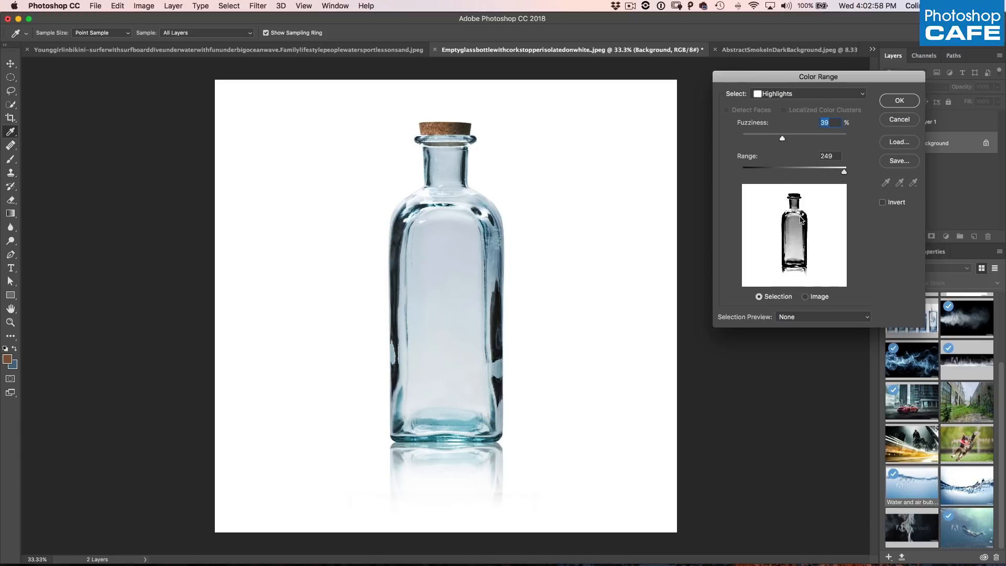
{"action": "mouse_move", "coordinate": [795, 231]}
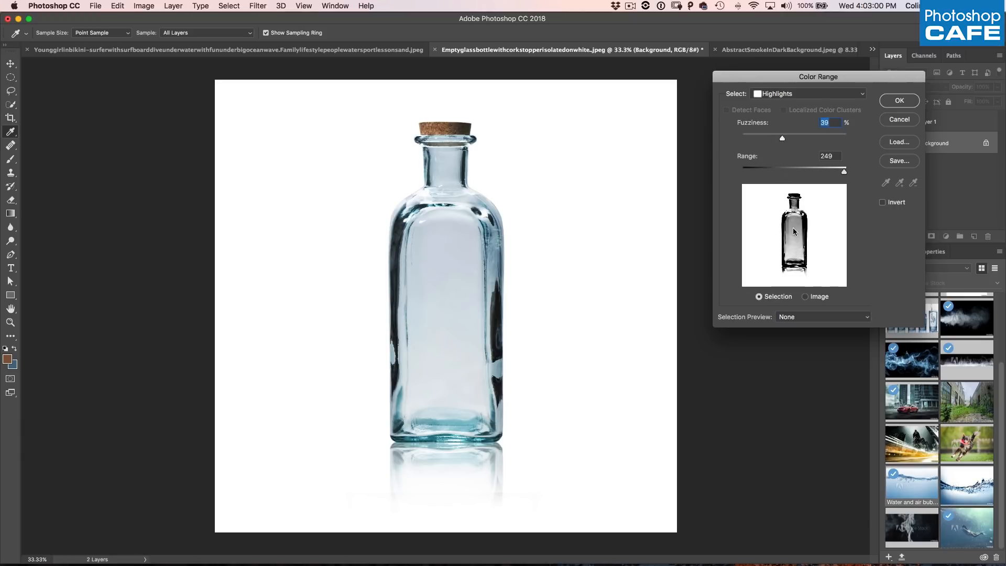
{"action": "left_click", "coordinate": [899, 101]}
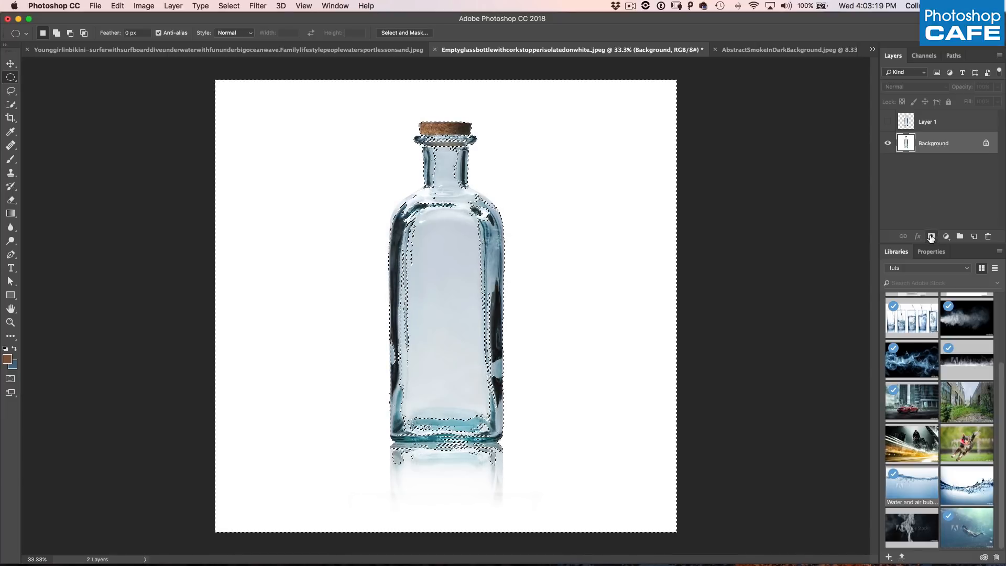
Mask the background layer with the highlight selection and restore Layer 1 to 100% opacity
{"action": "left_click", "coordinate": [931, 237]}
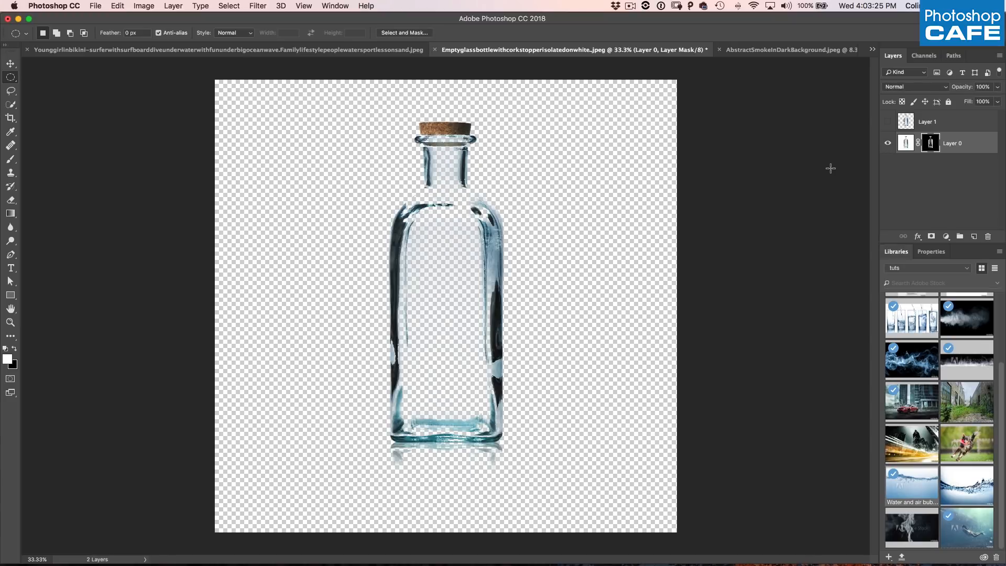
{"action": "mouse_move", "coordinate": [414, 193]}
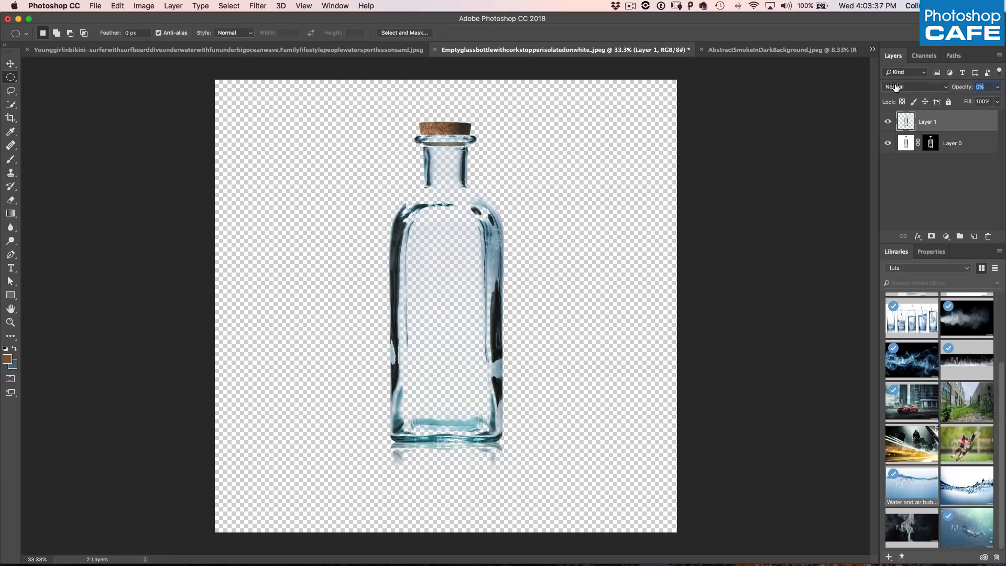
{"action": "left_click_drag", "start_coordinate": [982, 87], "coordinate": [992, 87]}
{"action": "type", "text": "100"}
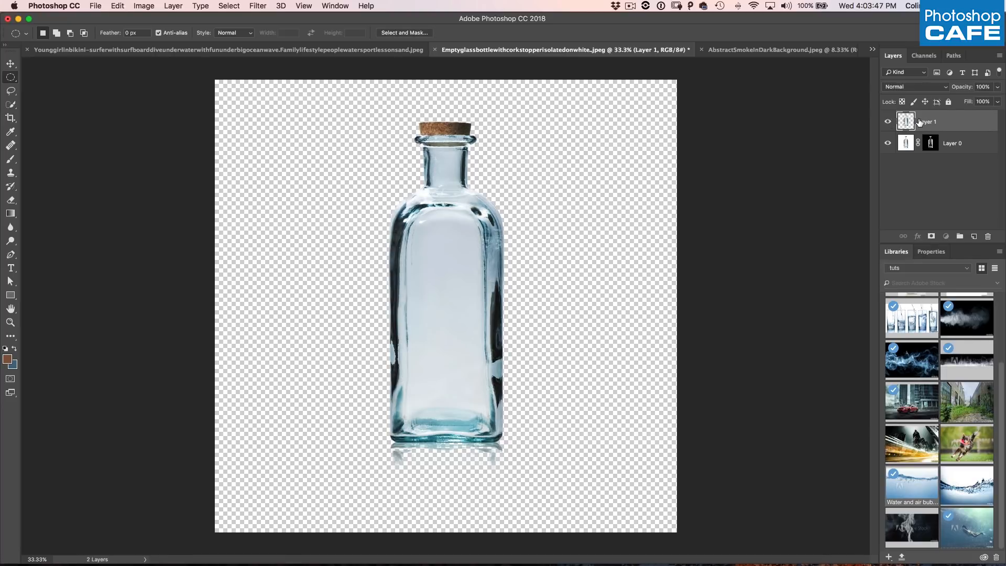
Duplicate Layer 1 into Layer 1 copy with Cmd+J
{"action": "key", "text": "Cmd+J"}
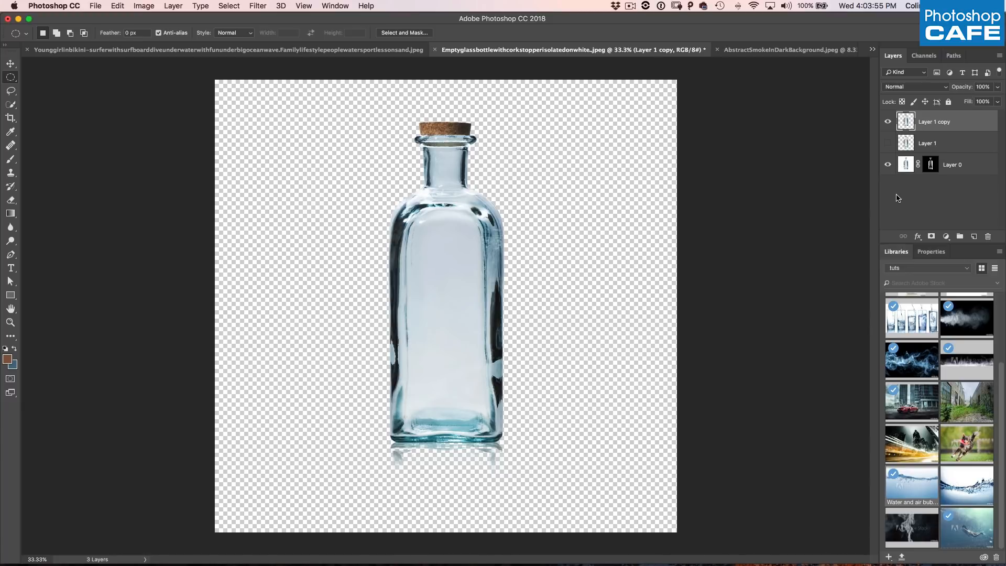
{"action": "mouse_move", "coordinate": [926, 218]}
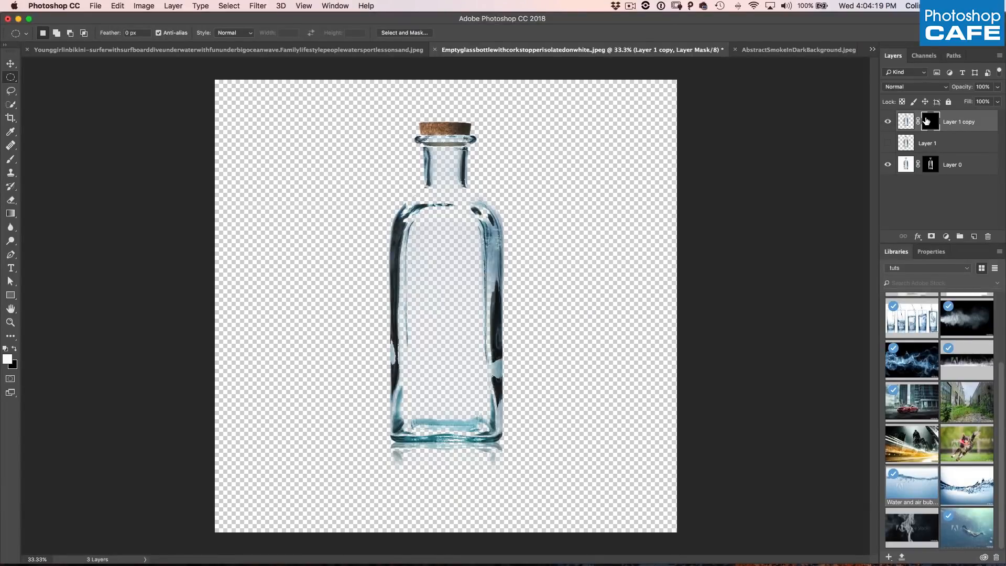
Paint white at 76% opacity on the copy's mask to reveal the neck highlights, then show Layer 1
{"action": "left_click", "coordinate": [9, 158]}
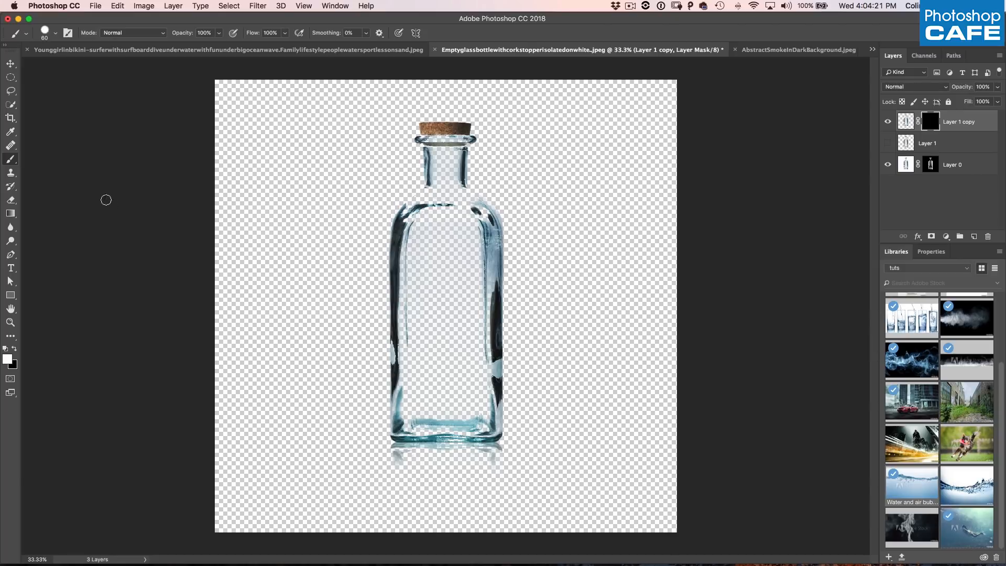
{"action": "left_click", "coordinate": [55, 32]}
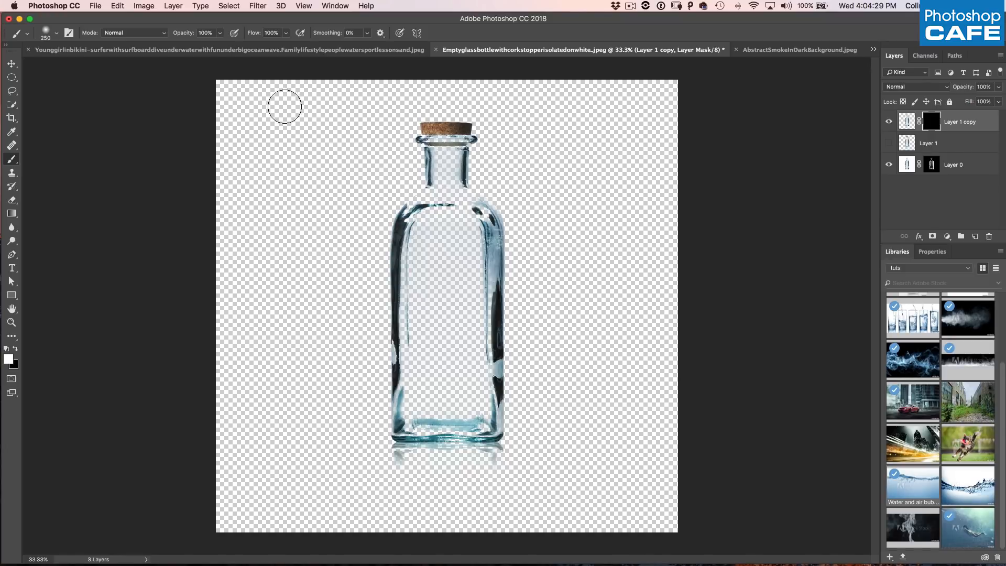
{"action": "left_click", "coordinate": [202, 33]}
{"action": "type", "text": "76"}
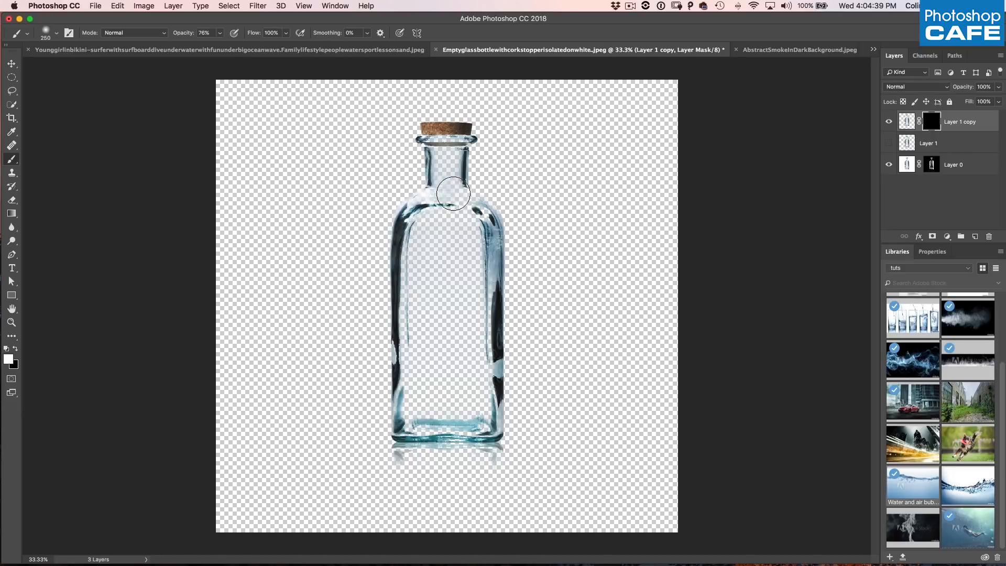
{"action": "left_click_drag", "start_coordinate": [454, 194], "coordinate": [462, 154]}
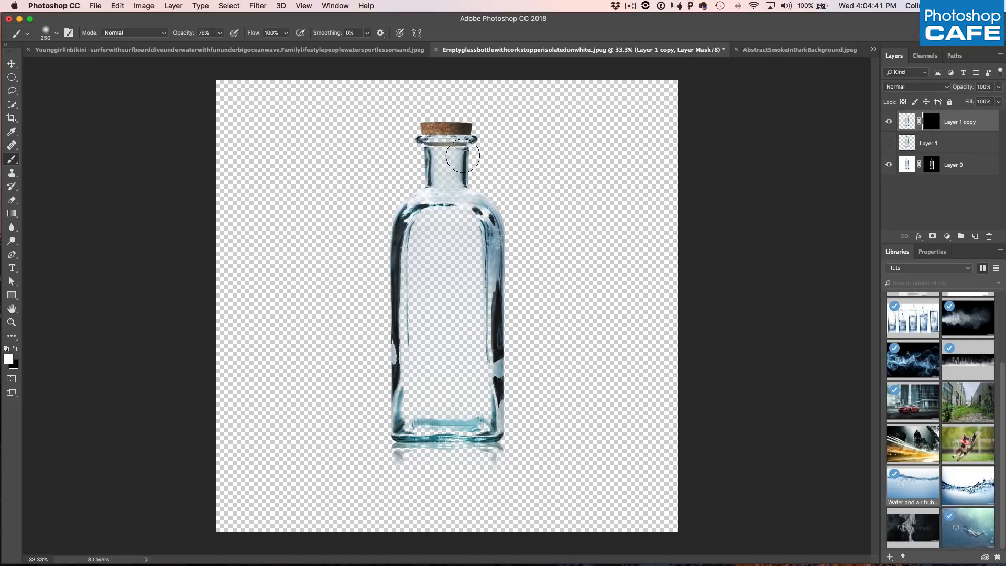
{"action": "left_click_drag", "start_coordinate": [463, 157], "coordinate": [440, 145]}
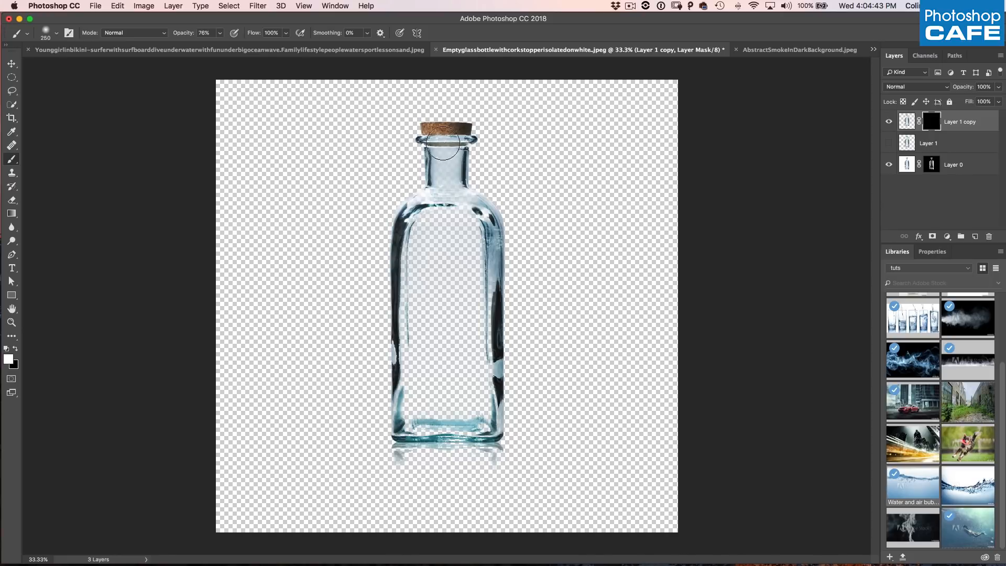
{"action": "left_click_drag", "start_coordinate": [442, 141], "coordinate": [414, 218]}
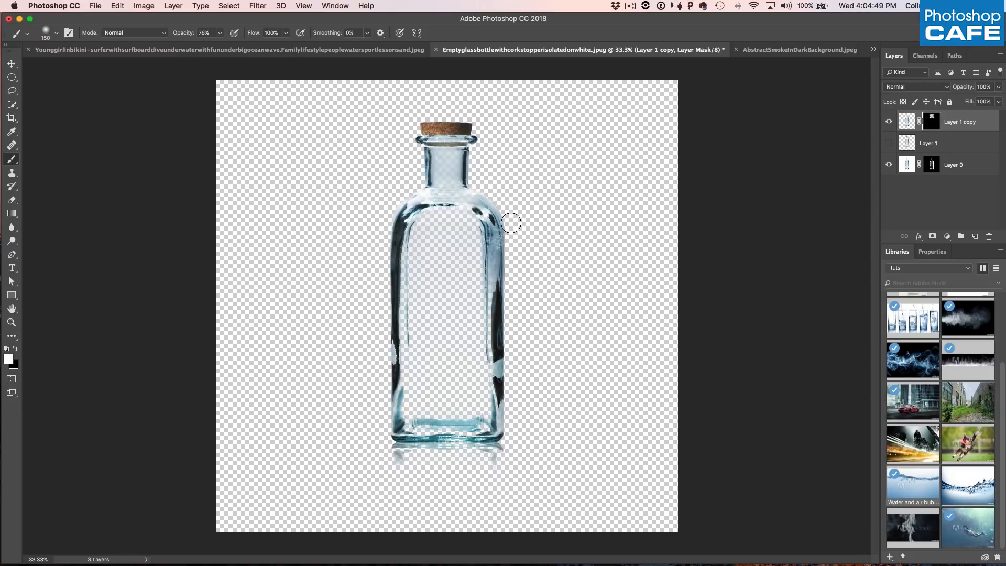
{"action": "mouse_move", "coordinate": [527, 398]}
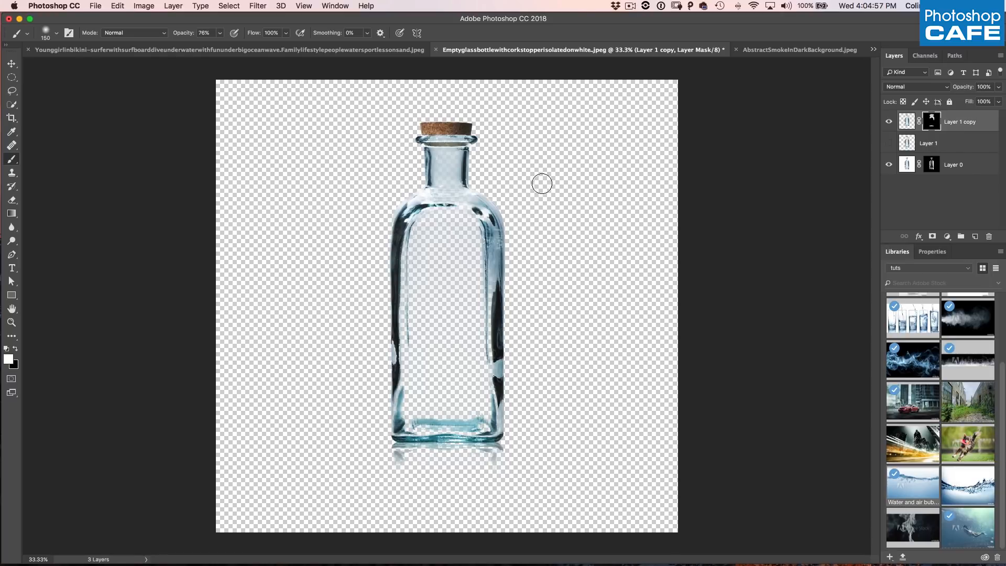
{"action": "left_click", "coordinate": [889, 142]}
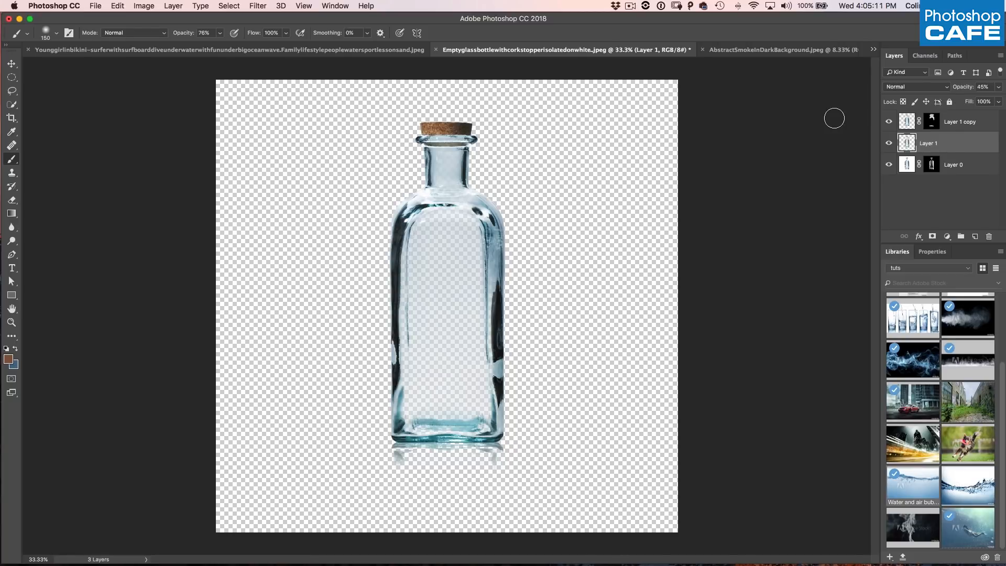
{"action": "mouse_move", "coordinate": [752, 223]}
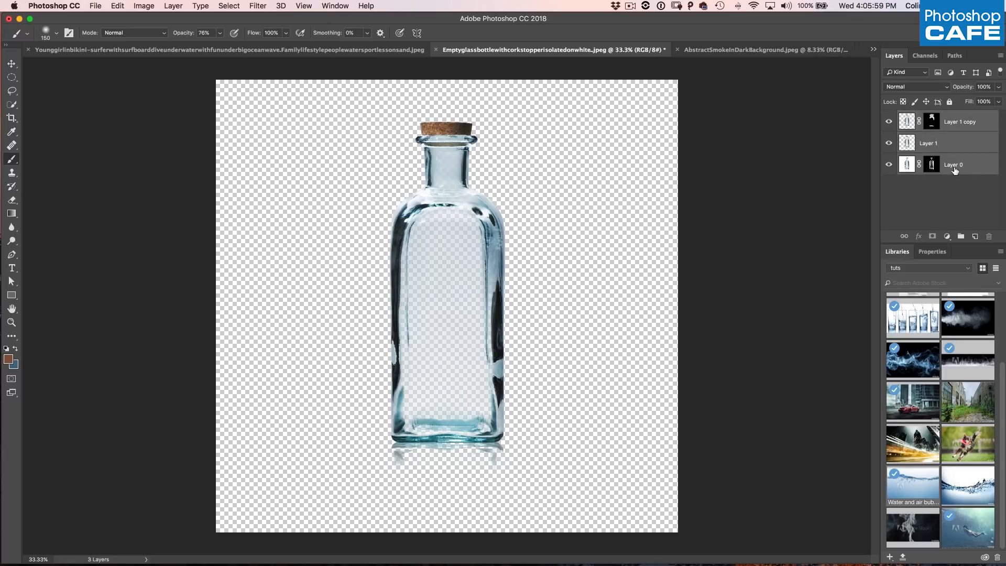
{"action": "mouse_move", "coordinate": [941, 161]}
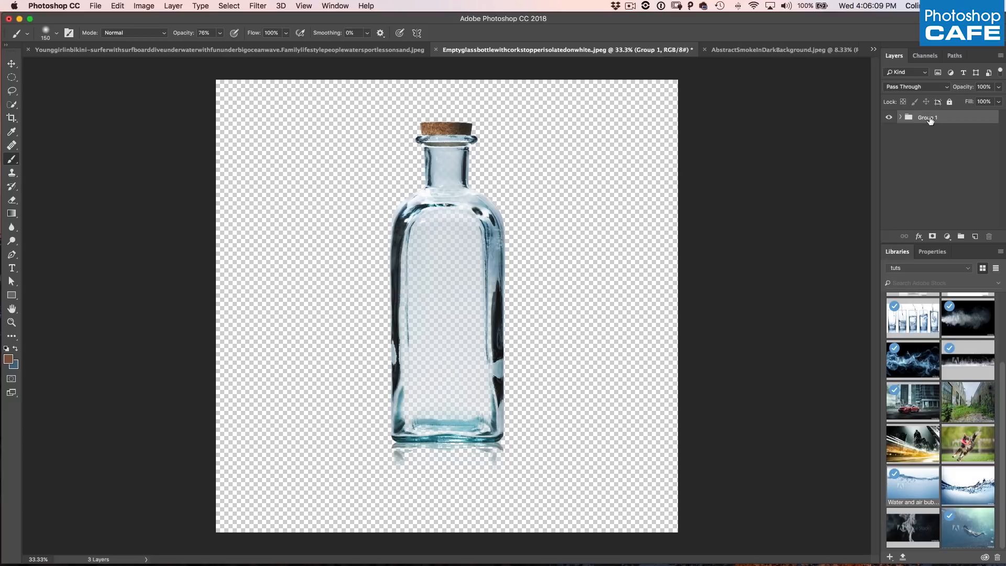
Rename the new layer group to 'bot' and return to the surfer document
{"action": "double_click", "coordinate": [928, 118]}
{"action": "type", "text": "bot"}
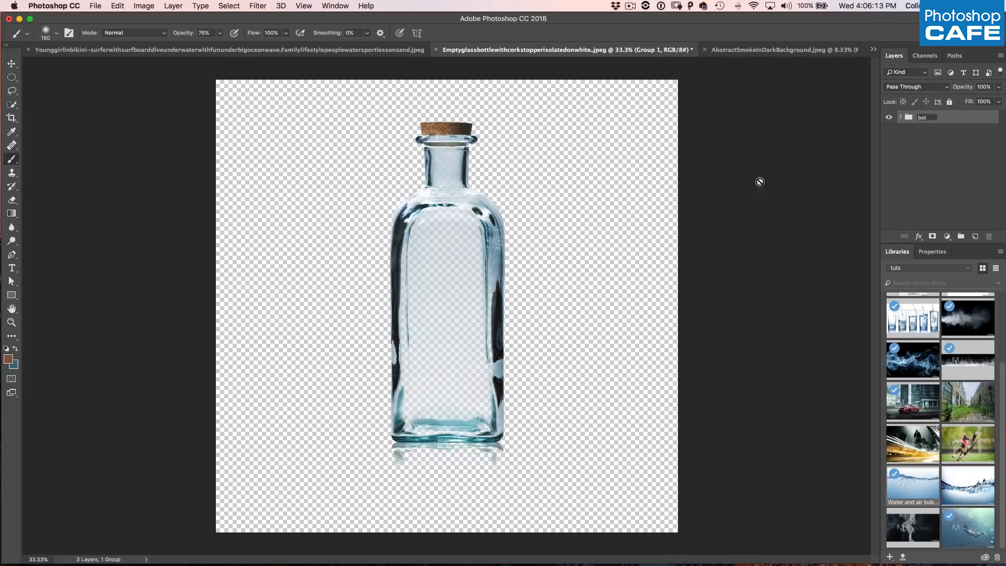
{"action": "left_click", "coordinate": [922, 117]}
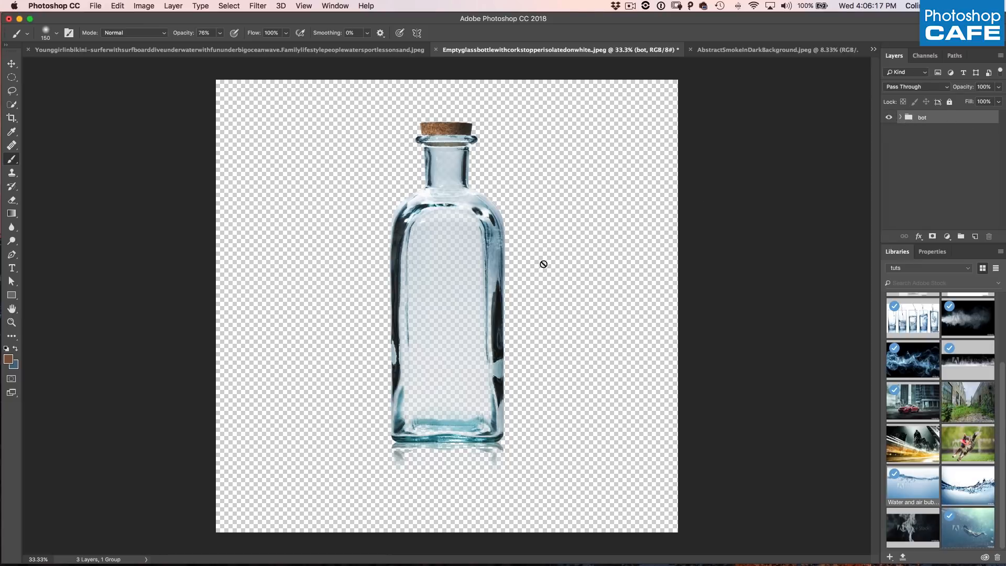
{"action": "left_click", "coordinate": [12, 63]}
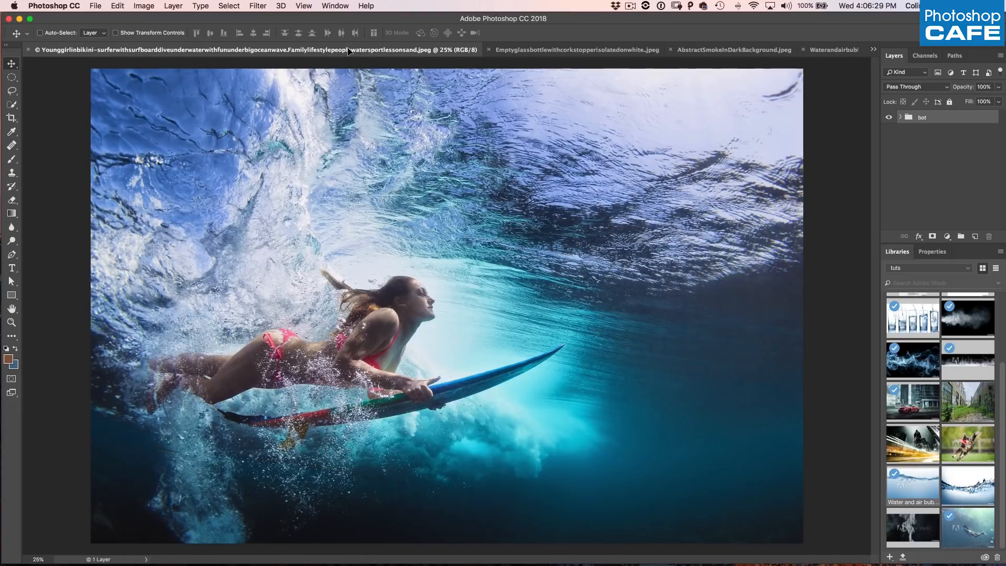
{"action": "mouse_move", "coordinate": [379, 138]}
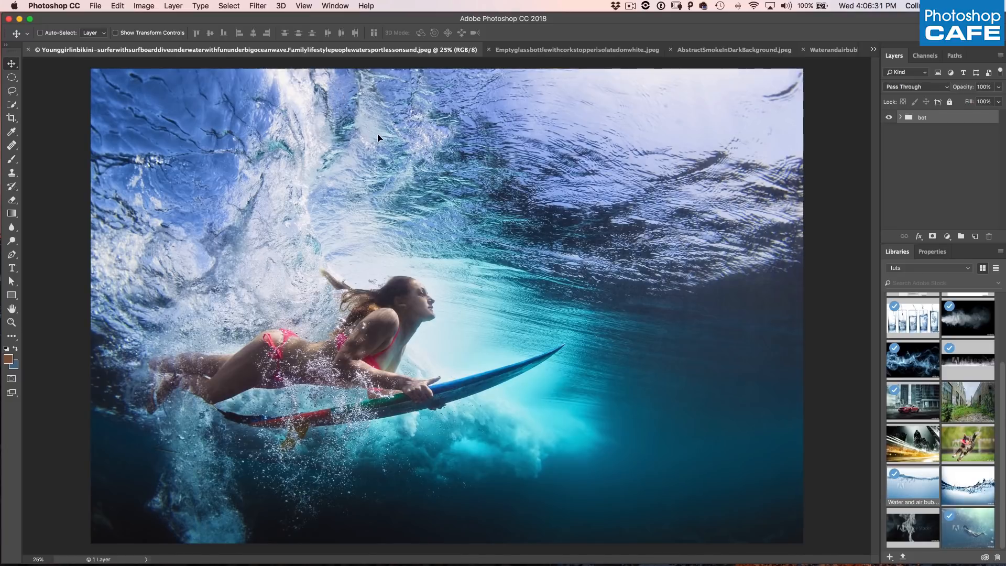
{"action": "mouse_move", "coordinate": [472, 311]}
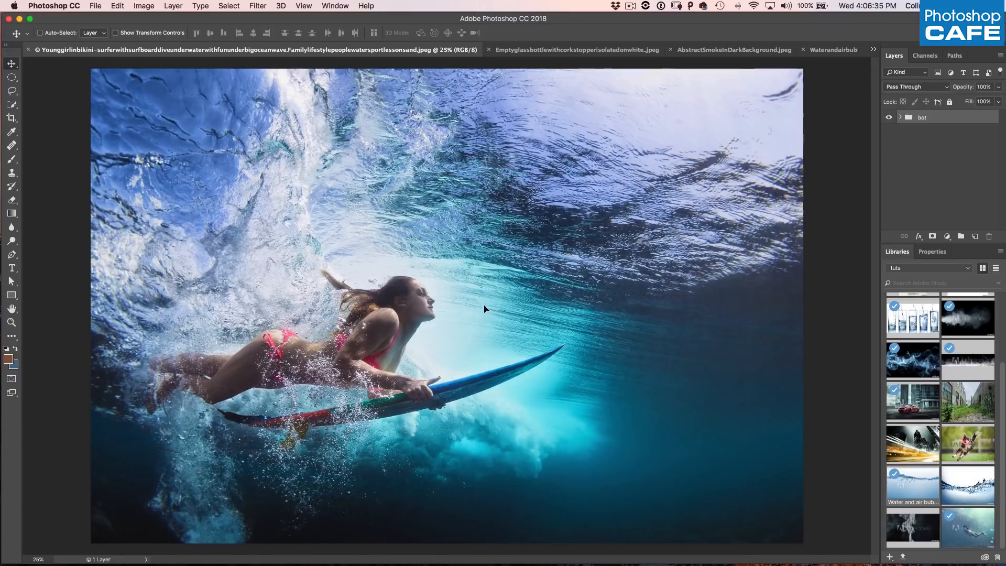
{"action": "mouse_move", "coordinate": [474, 306]}
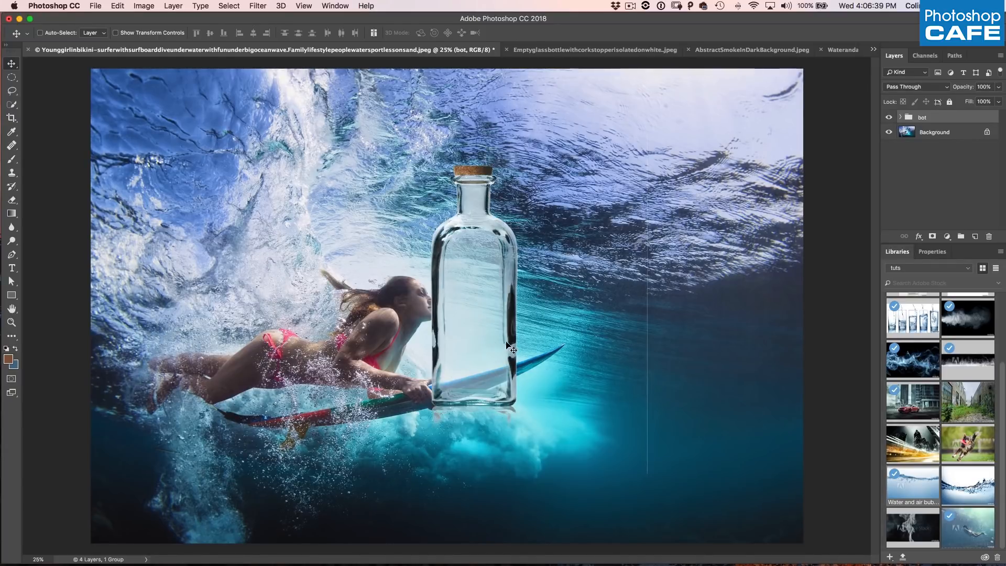
{"action": "mouse_move", "coordinate": [506, 279]}
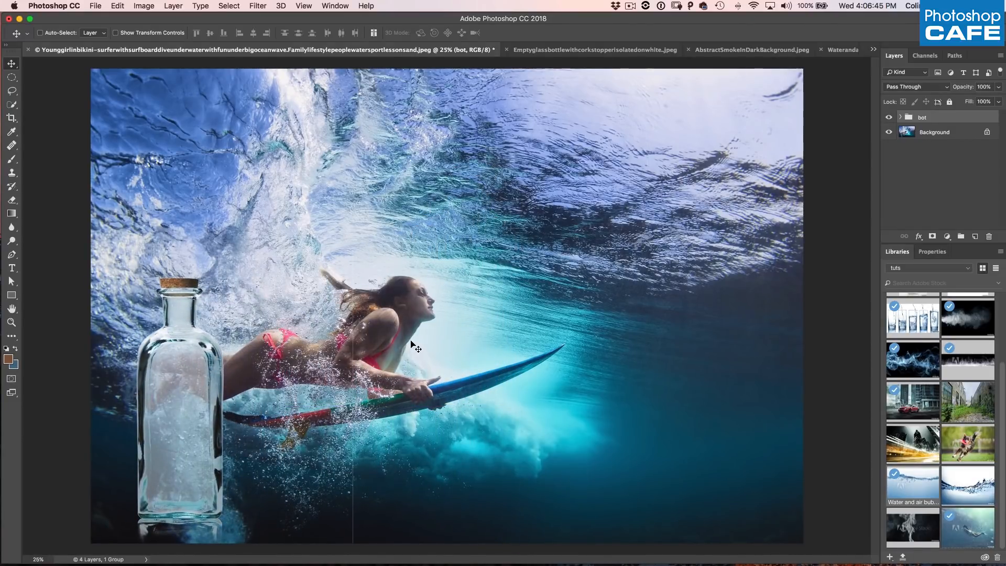
{"action": "mouse_move", "coordinate": [418, 334]}
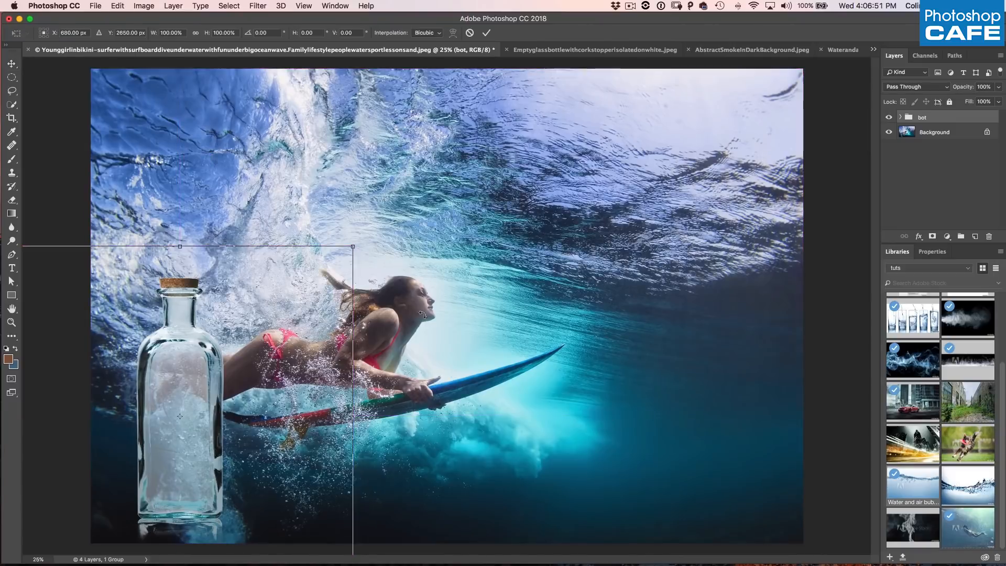
{"action": "mouse_move", "coordinate": [193, 451]}
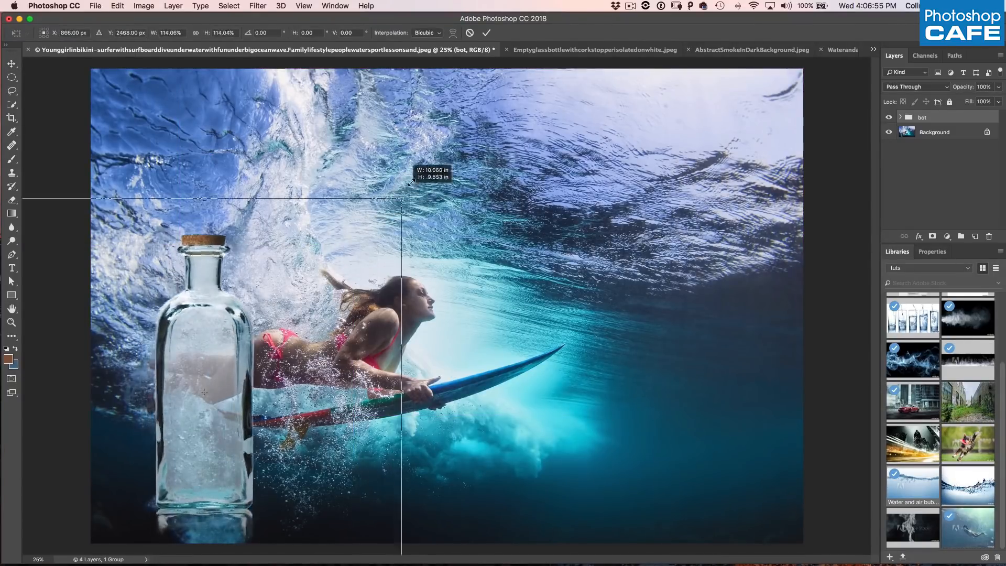
Scale the bottle up so it stands tall along the left side of the photo
{"action": "left_click_drag", "start_coordinate": [402, 204], "coordinate": [504, 99]}
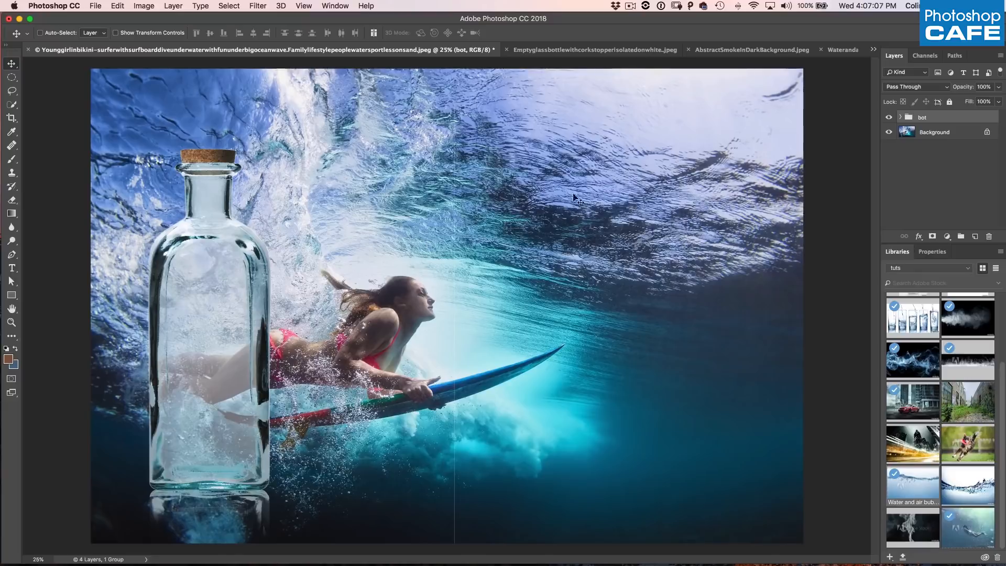
Expand the bot group in the Layers panel to reveal its three bottle layers
{"action": "left_click", "coordinate": [901, 118]}
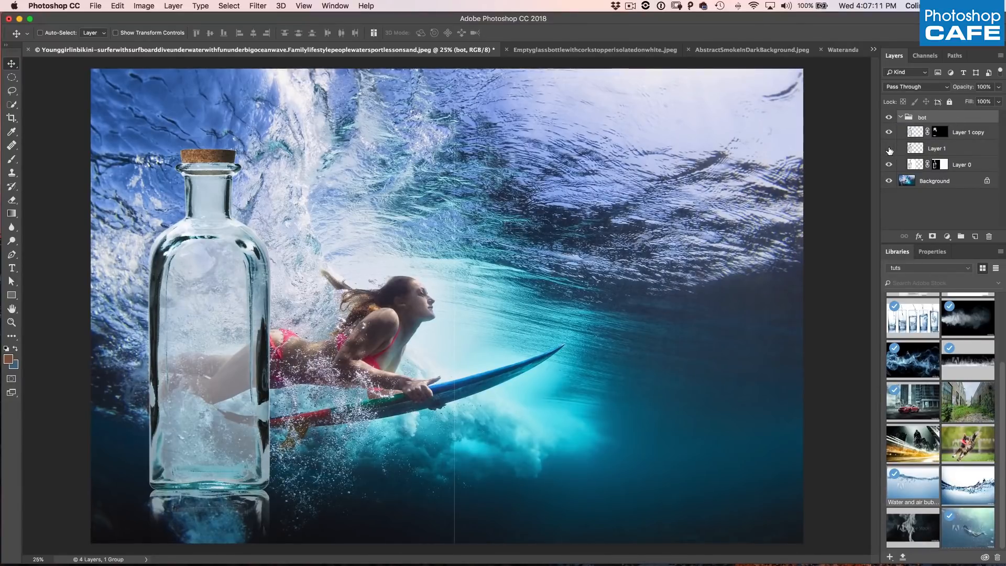
{"action": "left_click", "coordinate": [889, 148]}
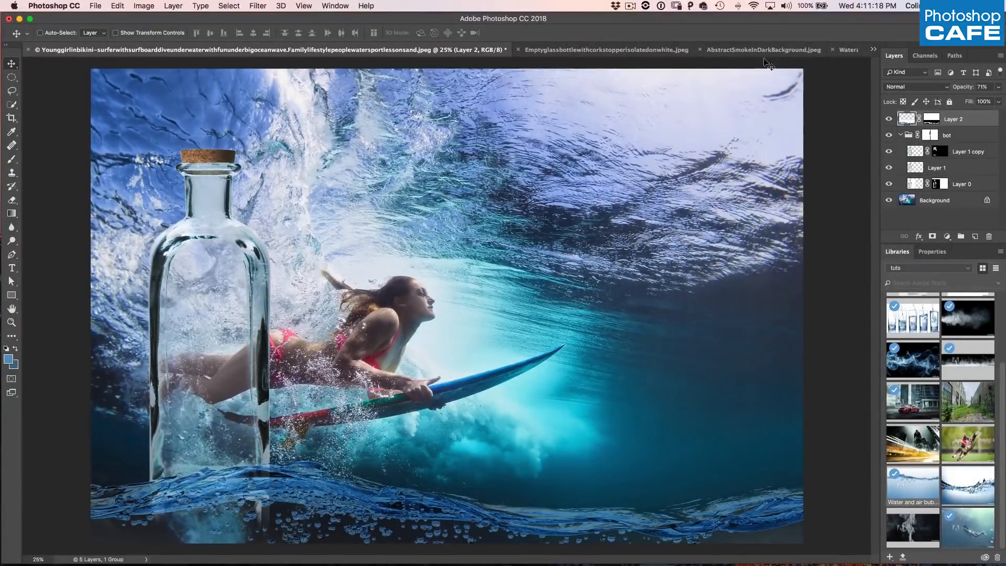
Switch to the smoke image and start a Color Range selection of its Highlights with grayscale preview
{"action": "left_click", "coordinate": [762, 49]}
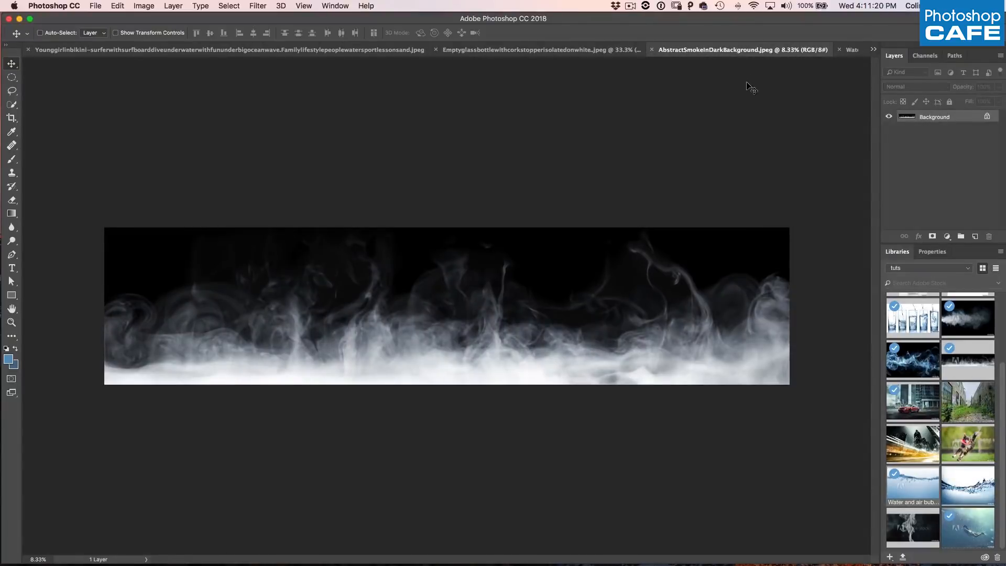
{"action": "mouse_move", "coordinate": [239, 23]}
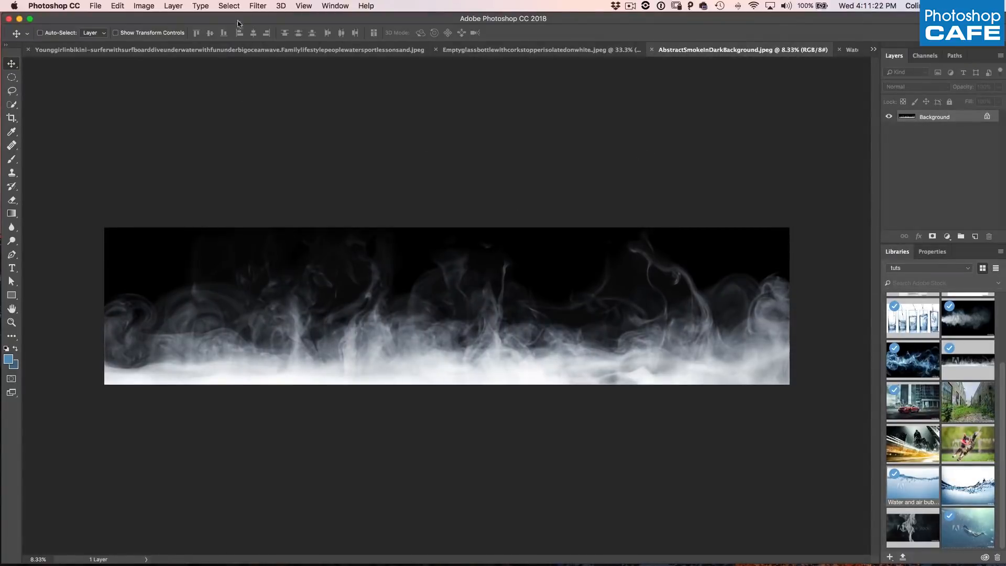
{"action": "left_click", "coordinate": [228, 5]}
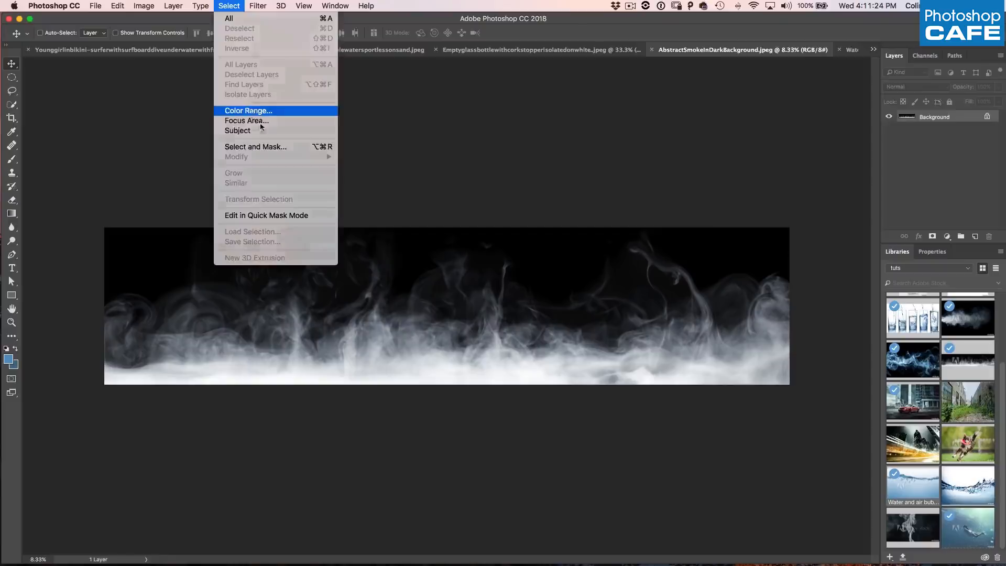
{"action": "left_click", "coordinate": [247, 111]}
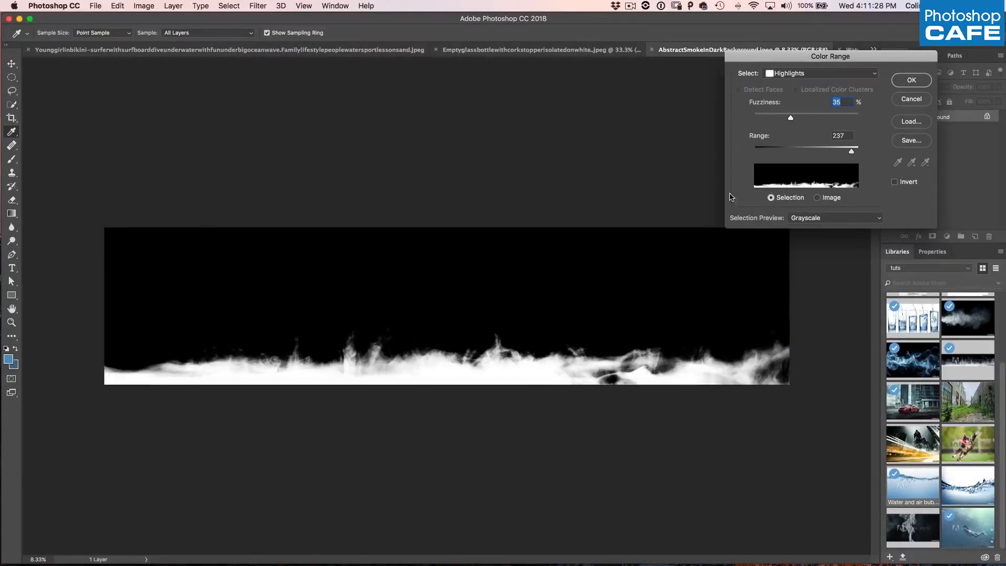
{"action": "left_click", "coordinate": [835, 218]}
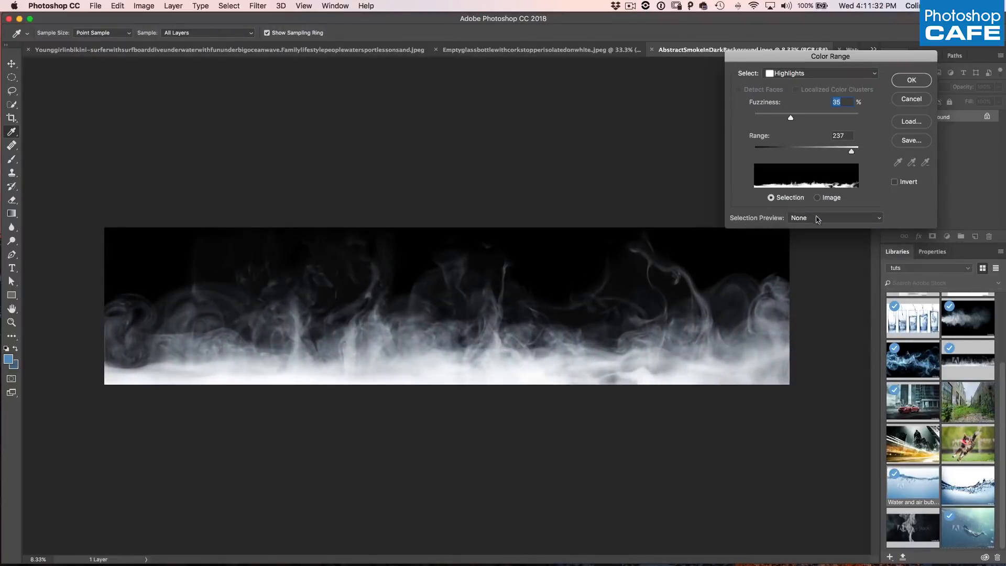
{"action": "left_click", "coordinate": [835, 218]}
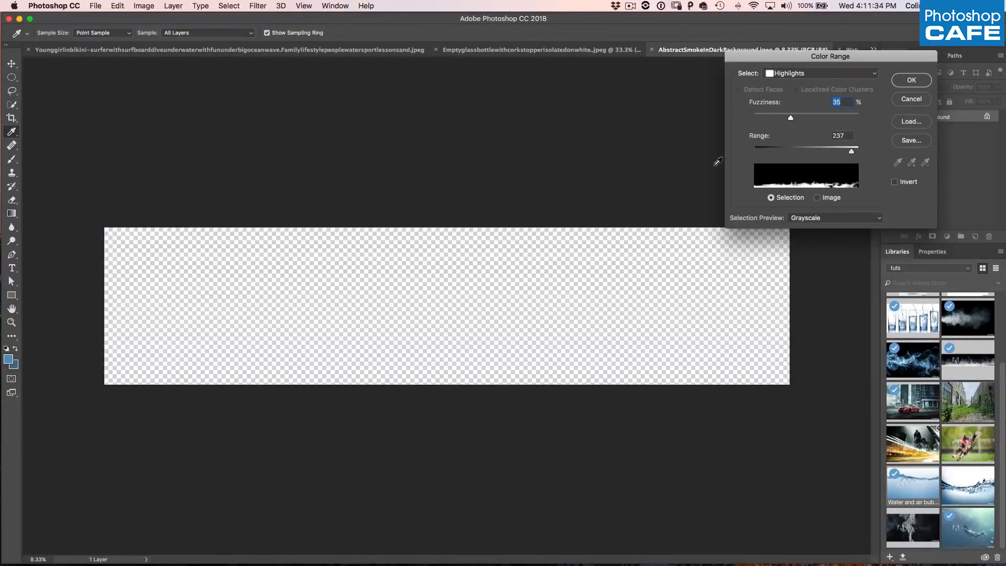
Raise Fuzziness and Range so the soft smoke wisps are included, and confirm the selection
{"action": "left_click_drag", "start_coordinate": [851, 151], "coordinate": [834, 151]}
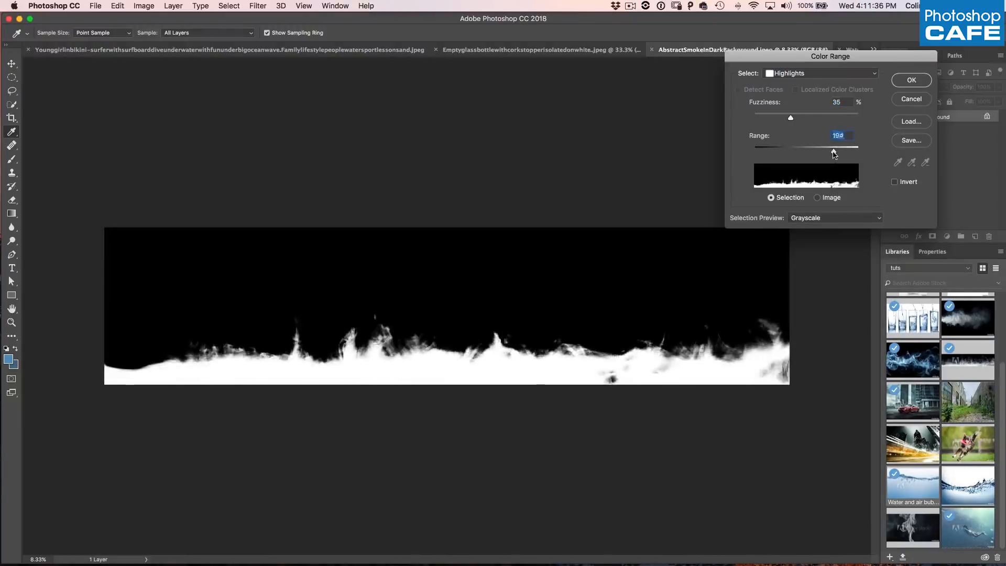
{"action": "left_click_drag", "start_coordinate": [790, 118], "coordinate": [805, 117]}
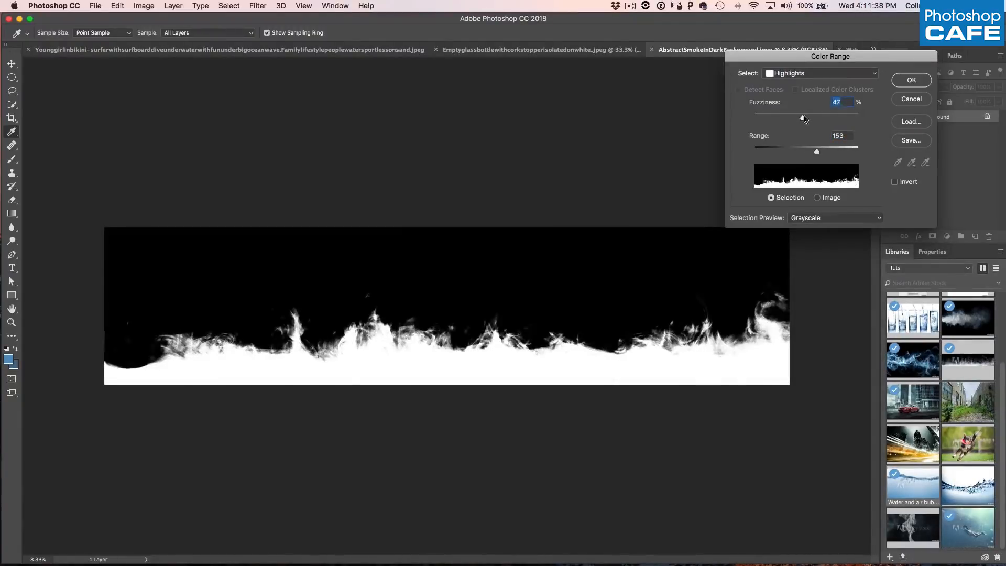
{"action": "left_click_drag", "start_coordinate": [804, 118], "coordinate": [847, 117]}
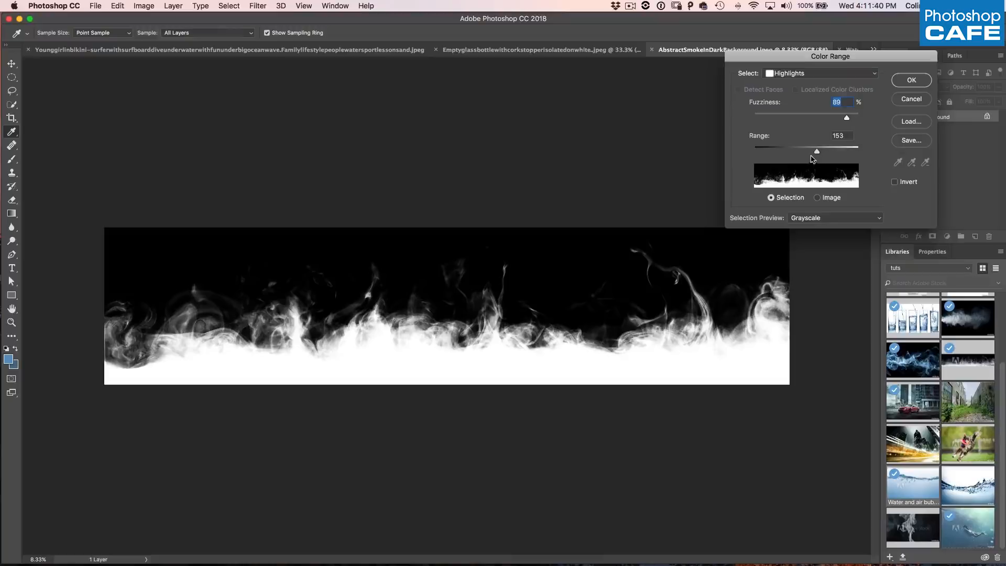
{"action": "left_click_drag", "start_coordinate": [817, 152], "coordinate": [829, 152]}
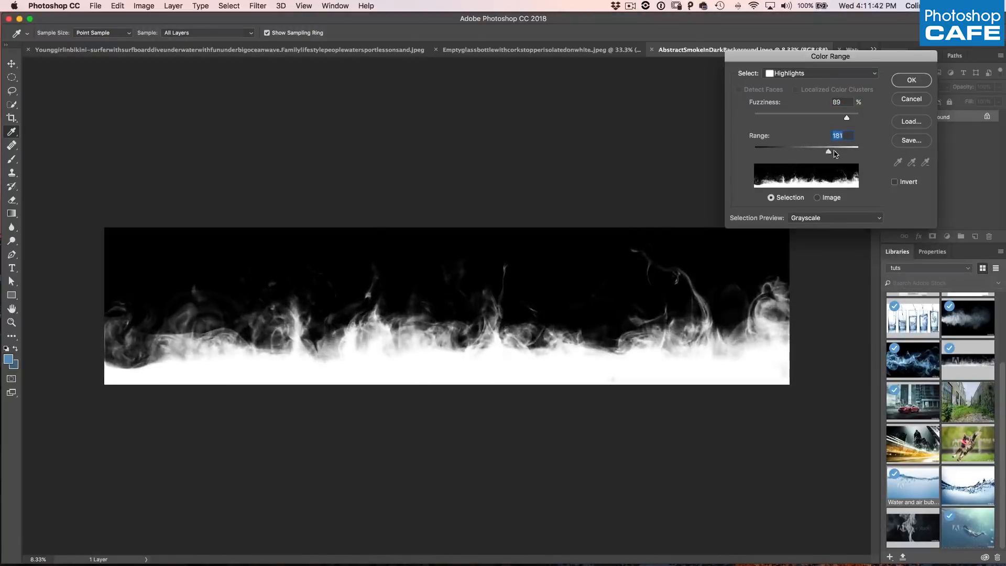
{"action": "left_click_drag", "start_coordinate": [829, 152], "coordinate": [854, 152]}
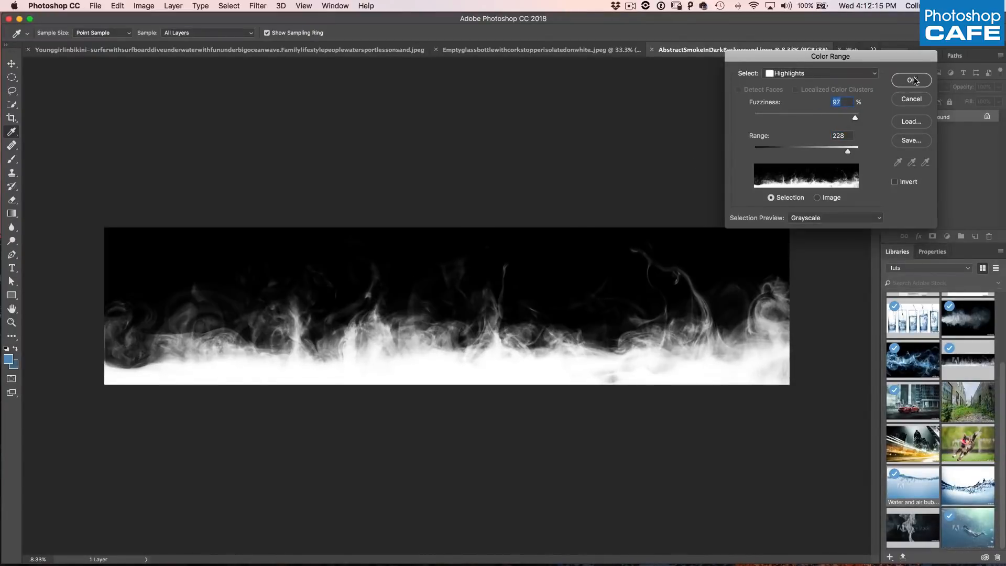
{"action": "left_click", "coordinate": [912, 80]}
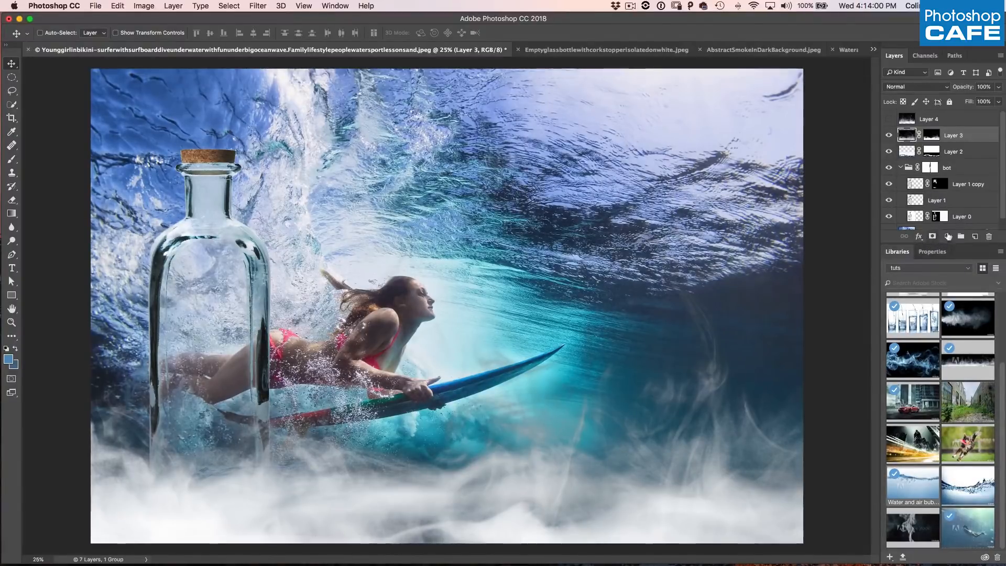
Add a Hue/Saturation adjustment over the smoke and start pulling its hue toward blue with more saturation
{"action": "left_click", "coordinate": [948, 236]}
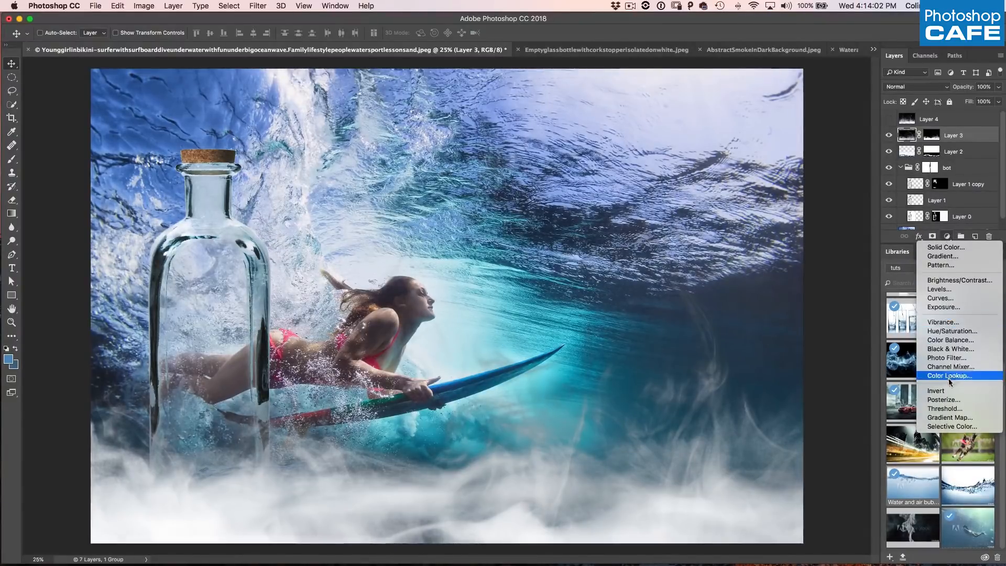
{"action": "left_click", "coordinate": [953, 331]}
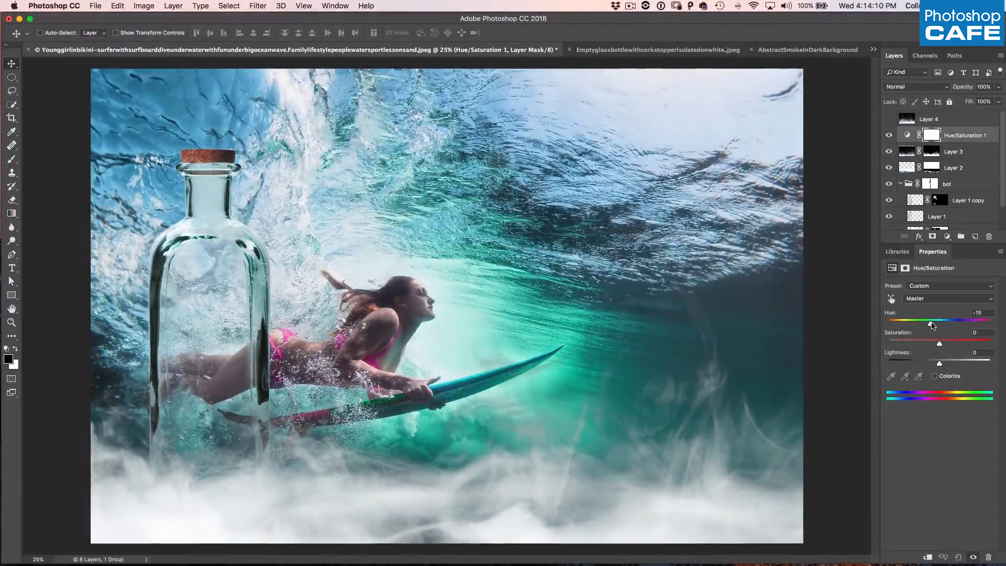
{"action": "left_click_drag", "start_coordinate": [930, 323], "coordinate": [932, 323]}
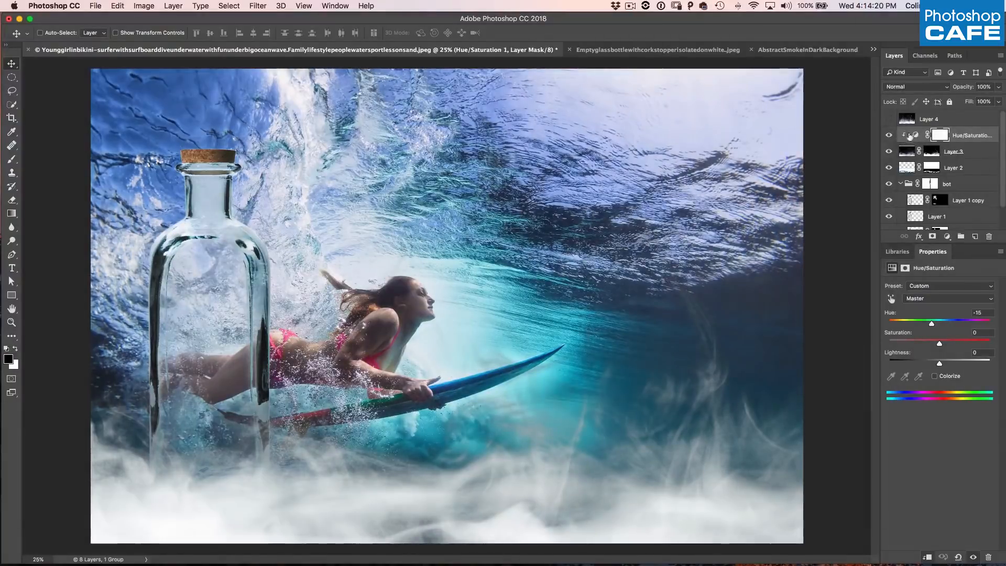
{"action": "left_click_drag", "start_coordinate": [931, 324], "coordinate": [976, 324]}
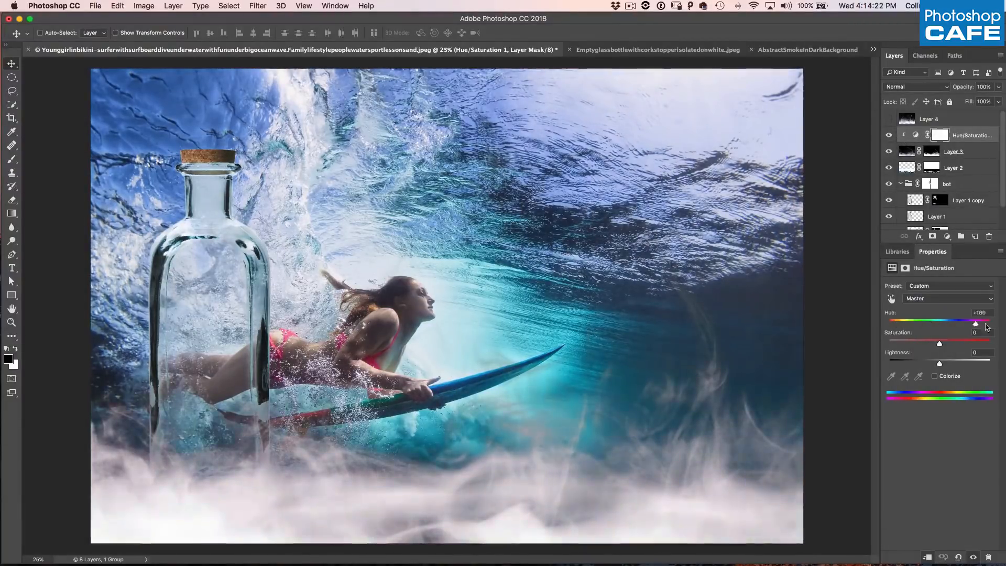
{"action": "left_click_drag", "start_coordinate": [976, 322], "coordinate": [944, 322]}
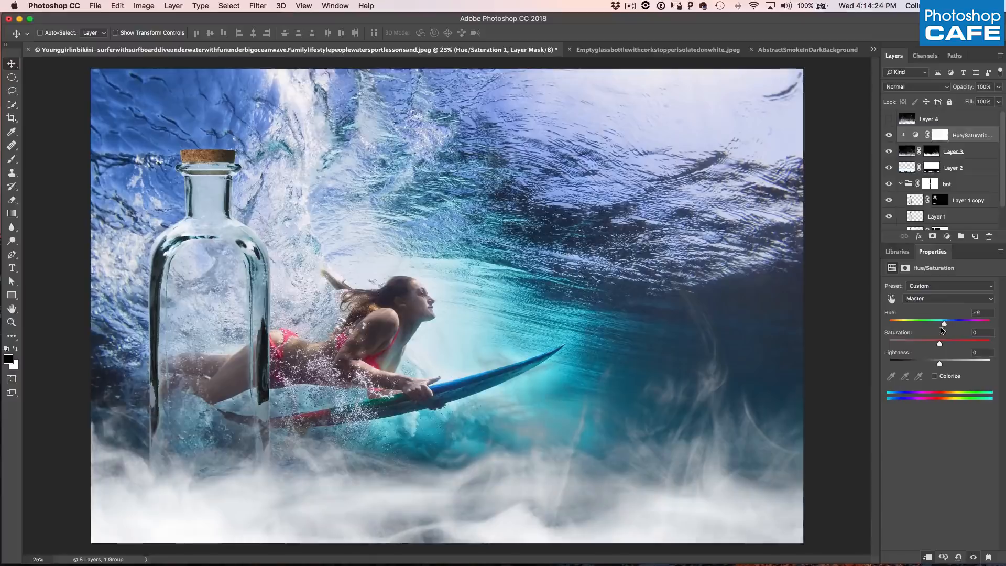
{"action": "left_click_drag", "start_coordinate": [940, 342], "coordinate": [966, 342]}
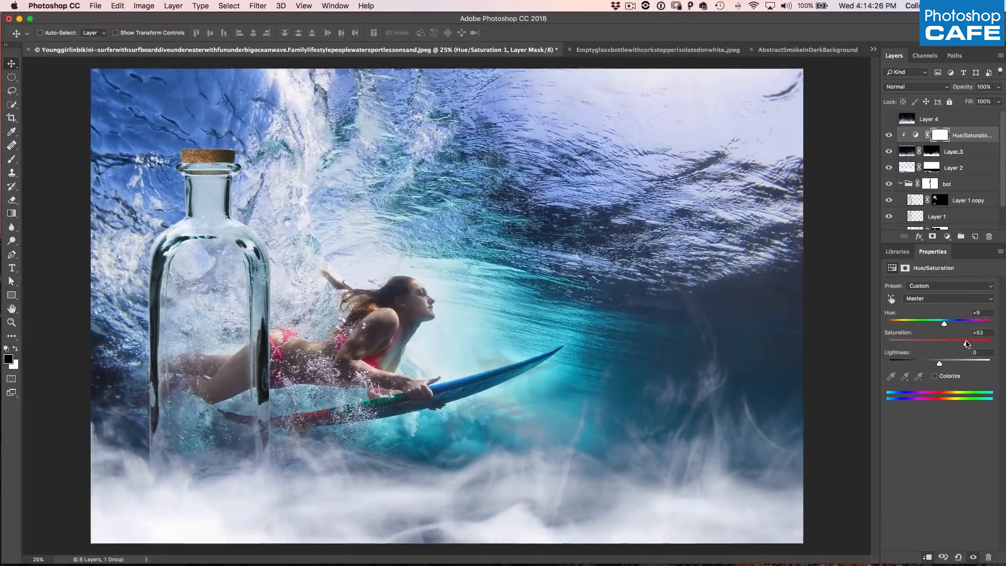
Settle the smoke tint at hue -22, saturation +76, lightness -14 for an aqua water match
{"action": "left_click_drag", "start_coordinate": [945, 321], "coordinate": [959, 321]}
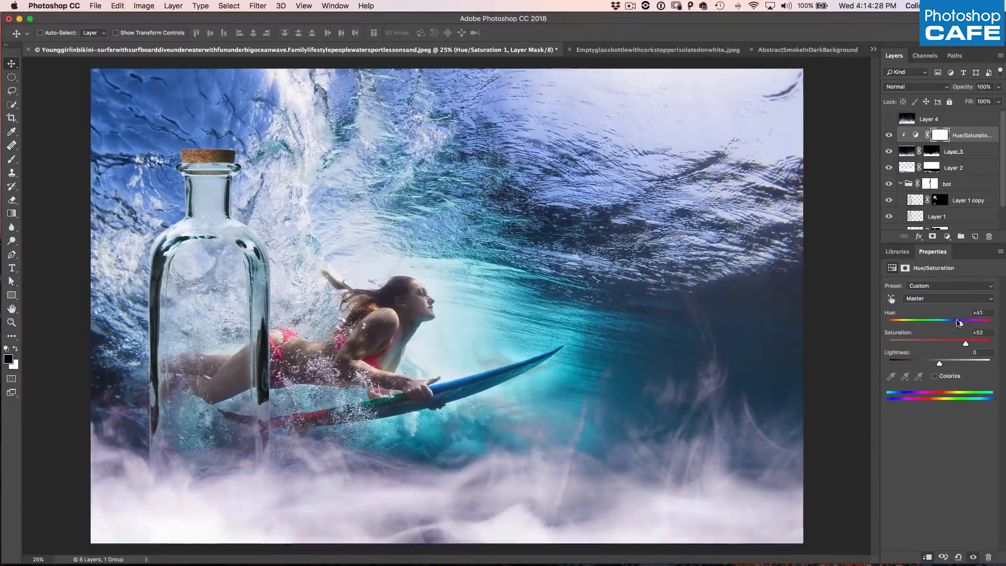
{"action": "left_click_drag", "start_coordinate": [958, 321], "coordinate": [947, 321]}
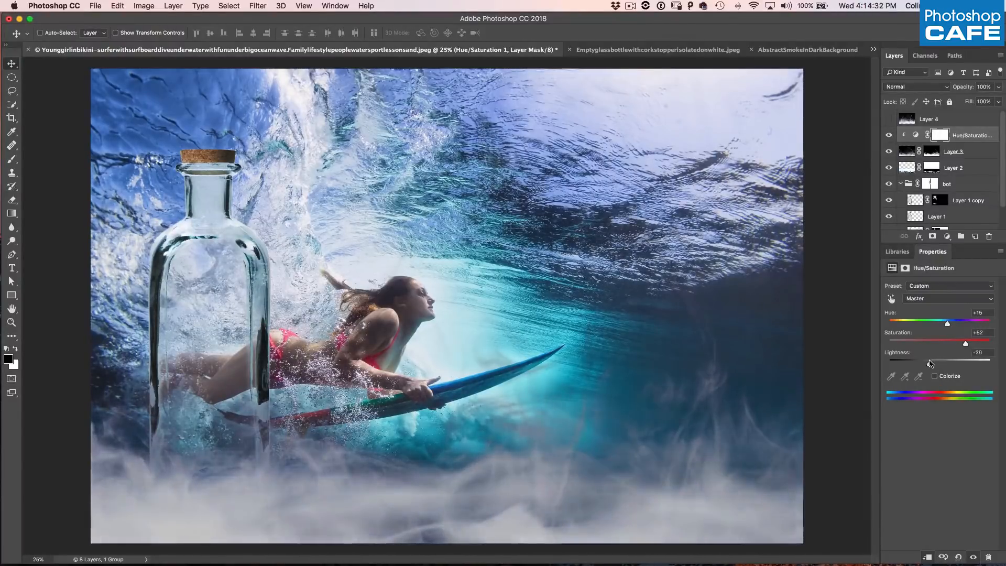
{"action": "left_click_drag", "start_coordinate": [966, 343], "coordinate": [983, 343]}
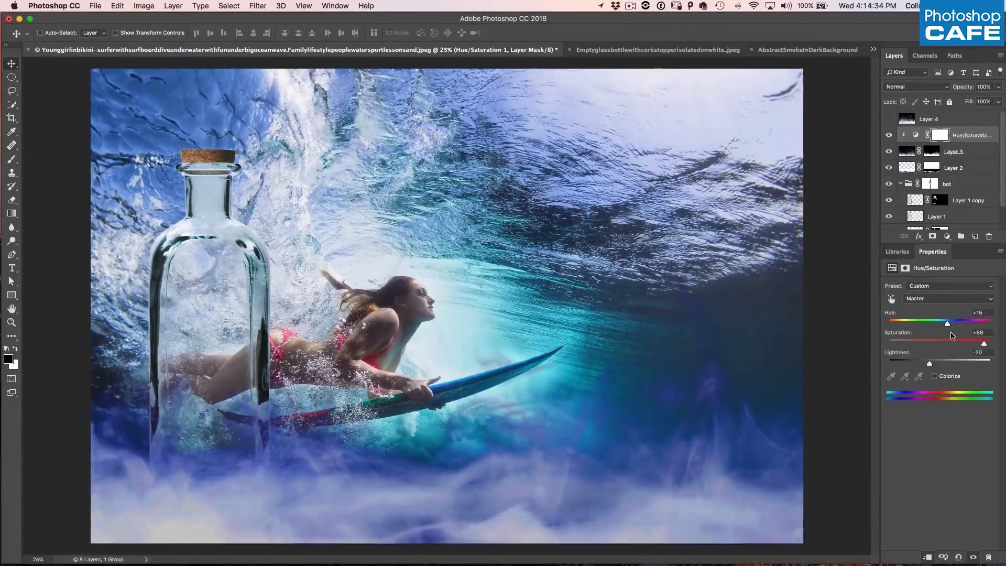
{"action": "left_click_drag", "start_coordinate": [948, 322], "coordinate": [937, 322]}
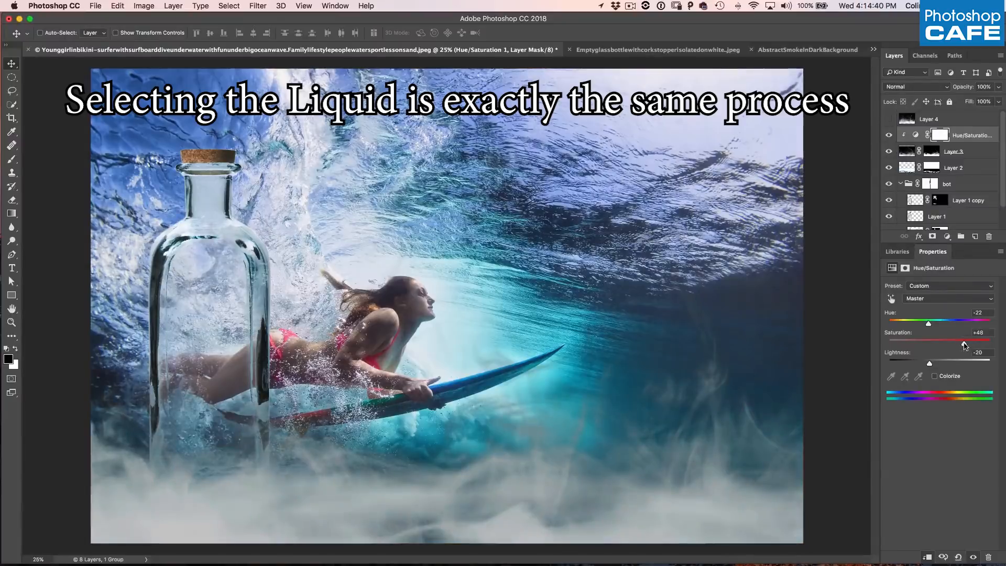
{"action": "left_click_drag", "start_coordinate": [929, 342], "coordinate": [980, 342]}
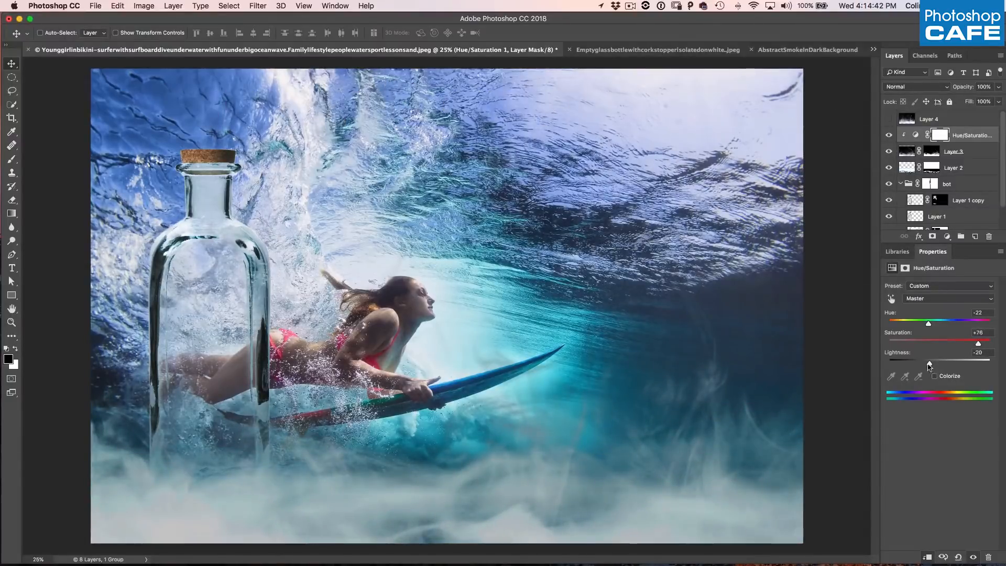
{"action": "left_click_drag", "start_coordinate": [929, 363], "coordinate": [932, 363]}
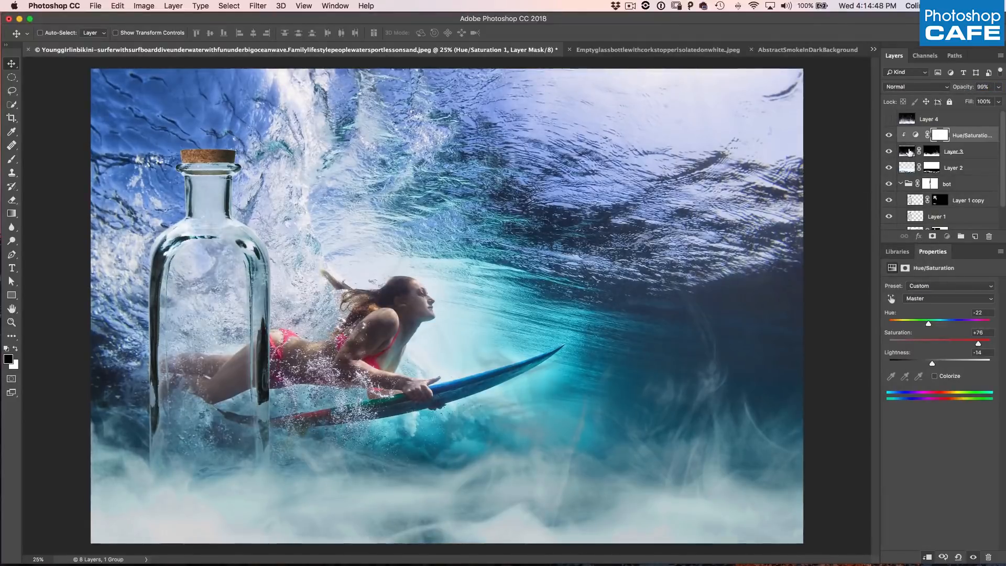
Select the smoke layer and lower its opacity to 84%
{"action": "left_click", "coordinate": [954, 151]}
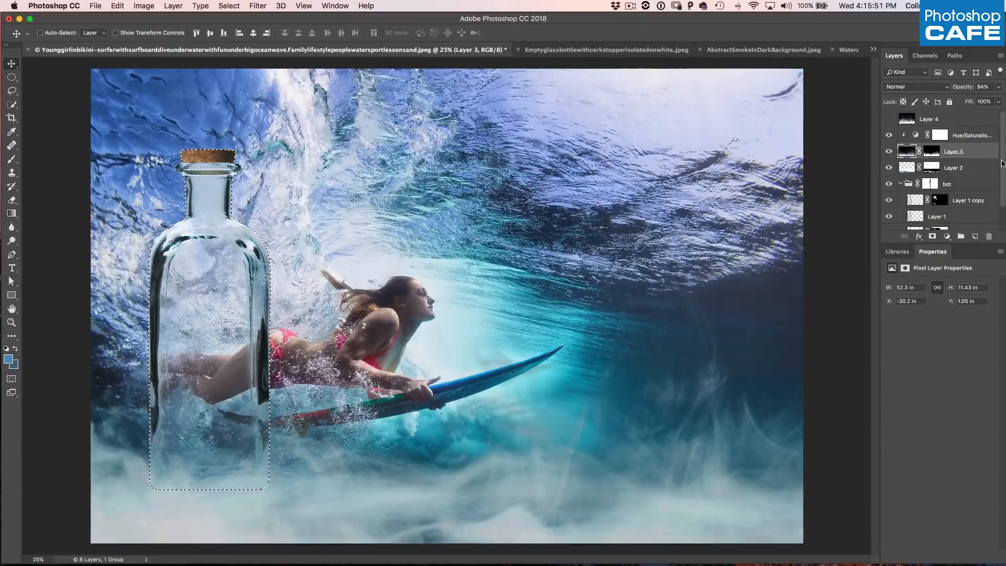
Copy the background inside the bottle outline to new Layer 5 and reload its bottle-shaped selection
{"action": "scroll", "scroll_direction": "down", "scroll_amount": 3}
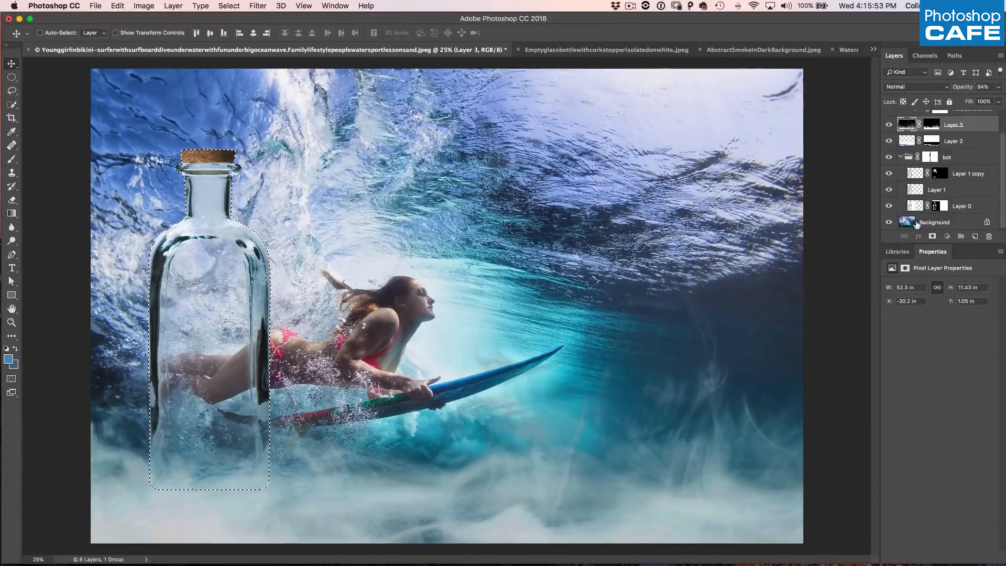
{"action": "left_click", "coordinate": [936, 222]}
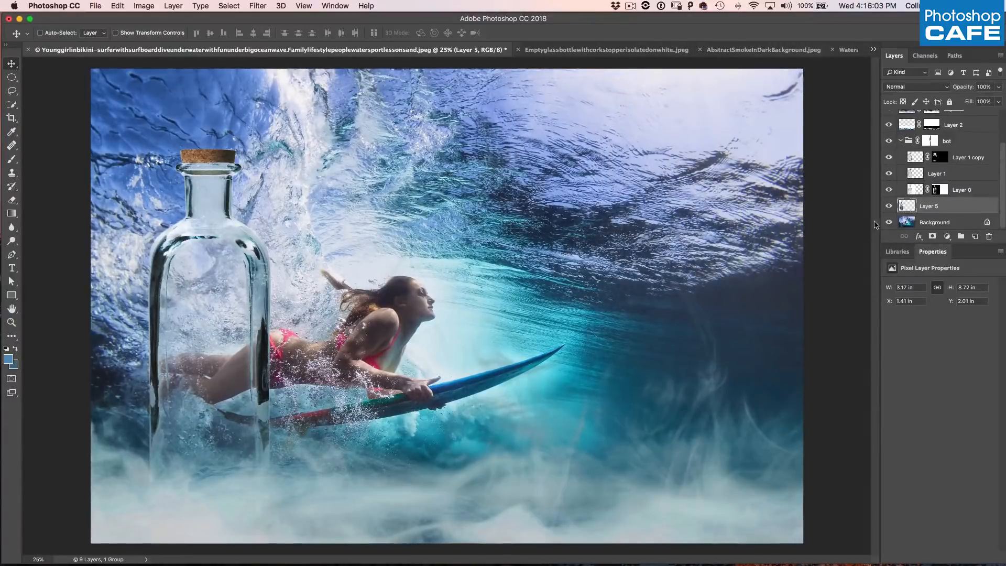
{"action": "left_click", "coordinate": [889, 222]}
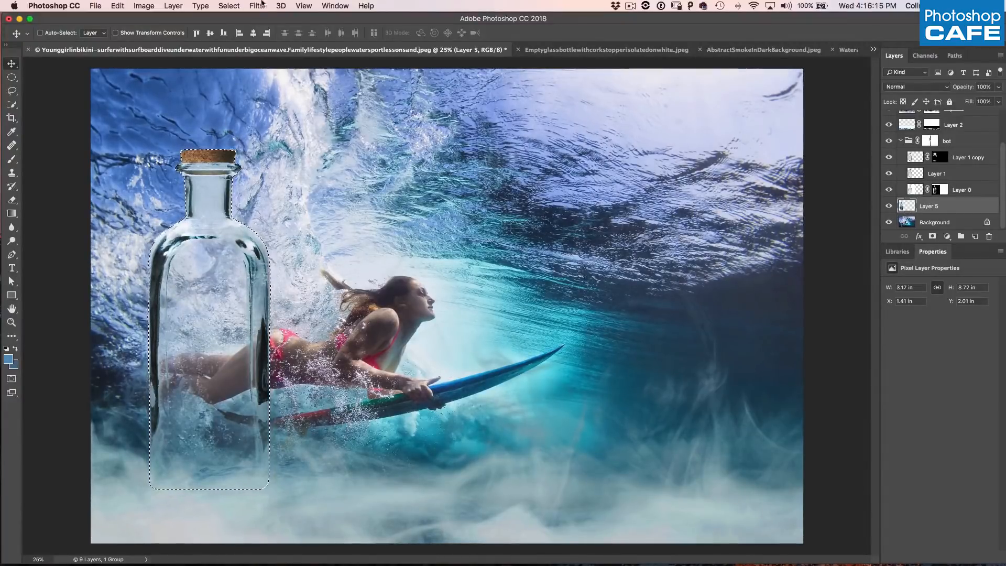
Apply a Spherize distortion at about 78% to Layer 5 and toggle its visibility to compare
{"action": "left_click", "coordinate": [258, 5]}
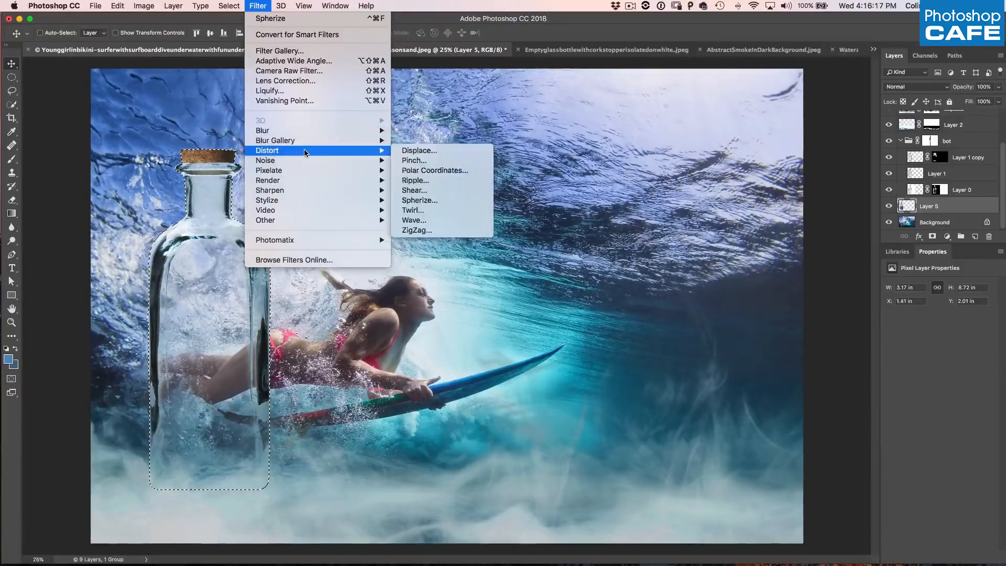
{"action": "mouse_move", "coordinate": [429, 168]}
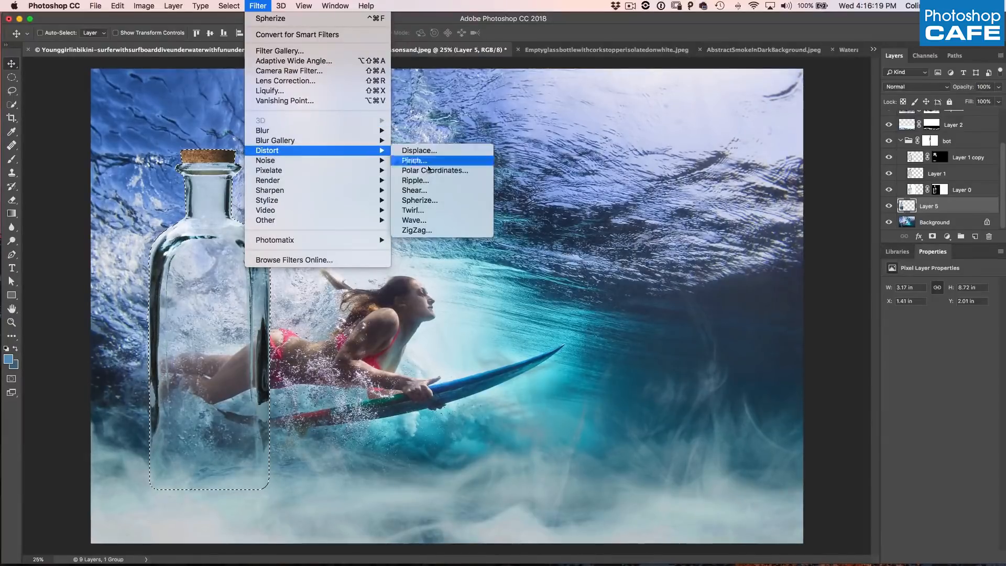
{"action": "mouse_move", "coordinate": [438, 190]}
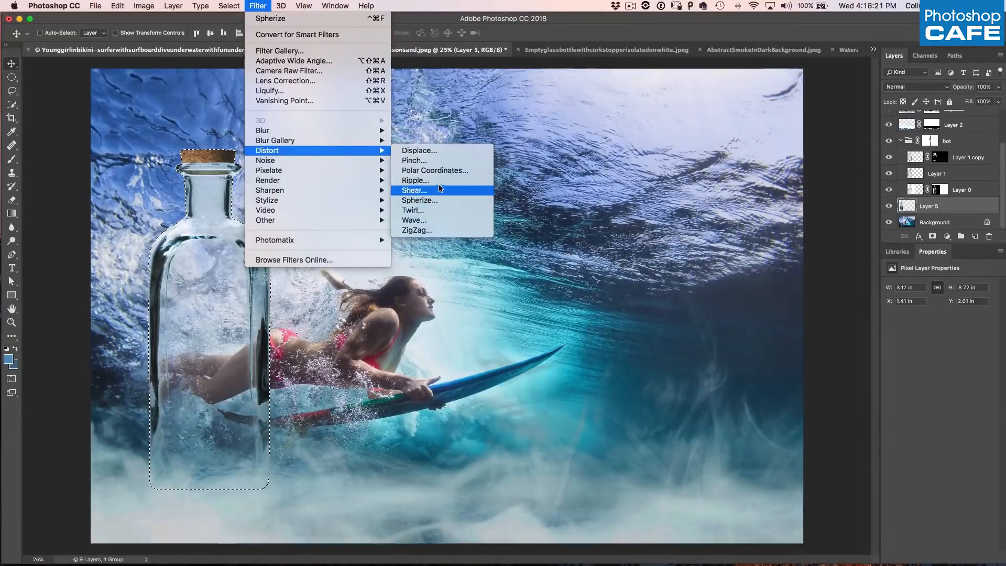
{"action": "left_click", "coordinate": [415, 190]}
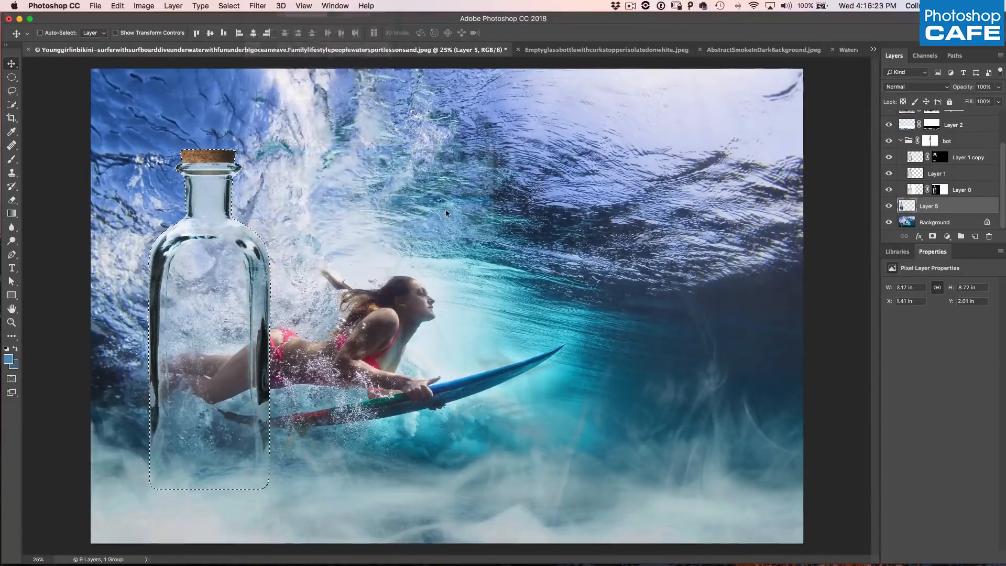
{"action": "left_click", "coordinate": [257, 5]}
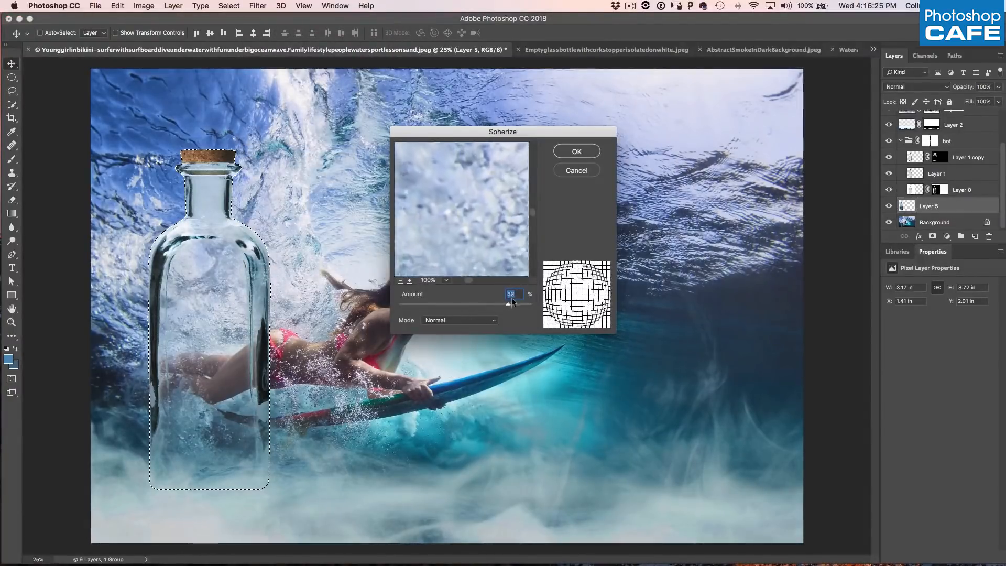
{"action": "left_click_drag", "start_coordinate": [508, 305], "coordinate": [532, 305]}
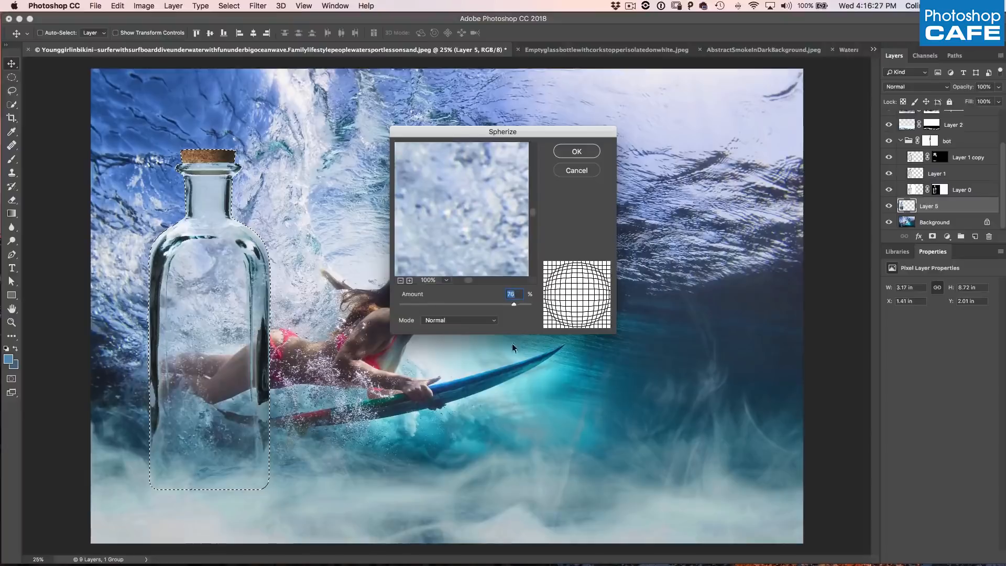
{"action": "left_click", "coordinate": [577, 151]}
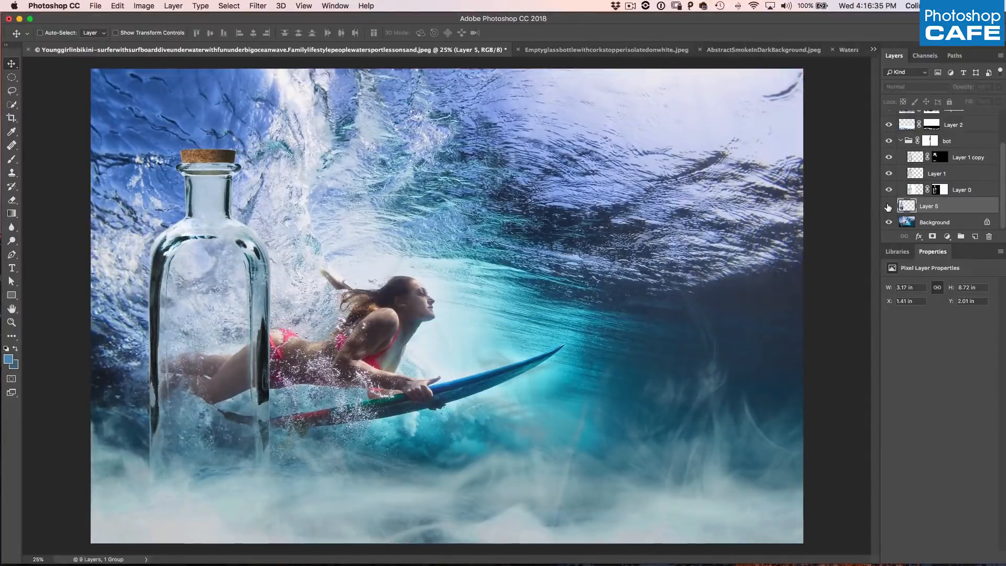
{"action": "left_click", "coordinate": [889, 206]}
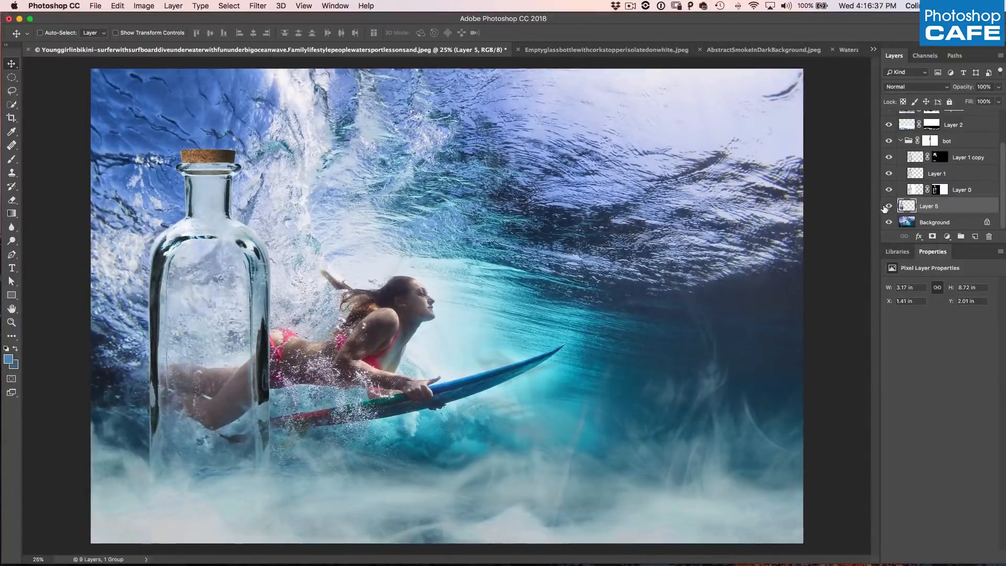